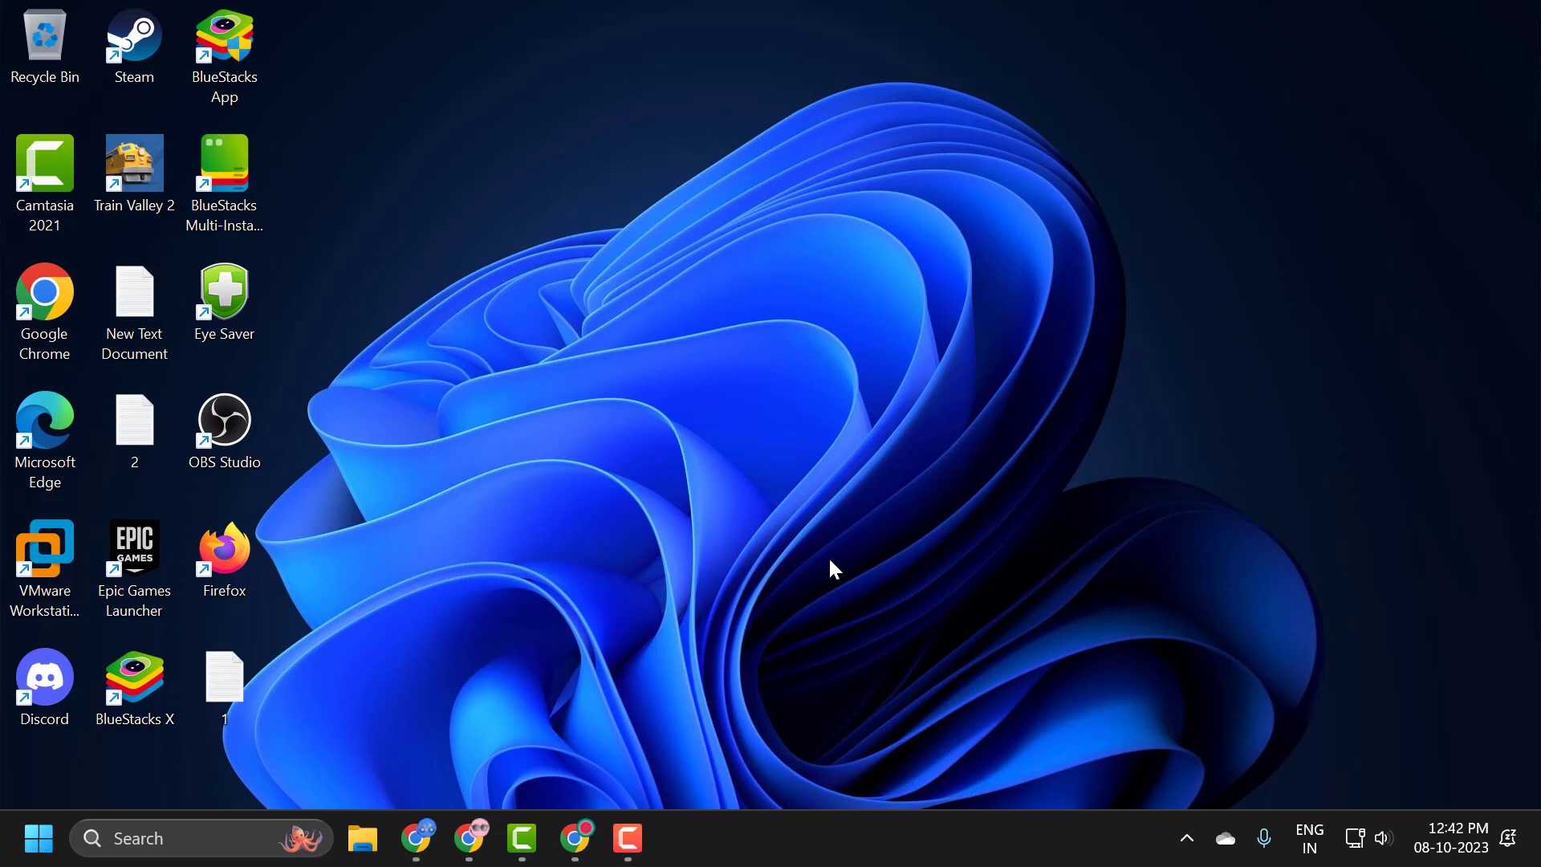
{"action": "mouse_move", "coordinate": [857, 705]}
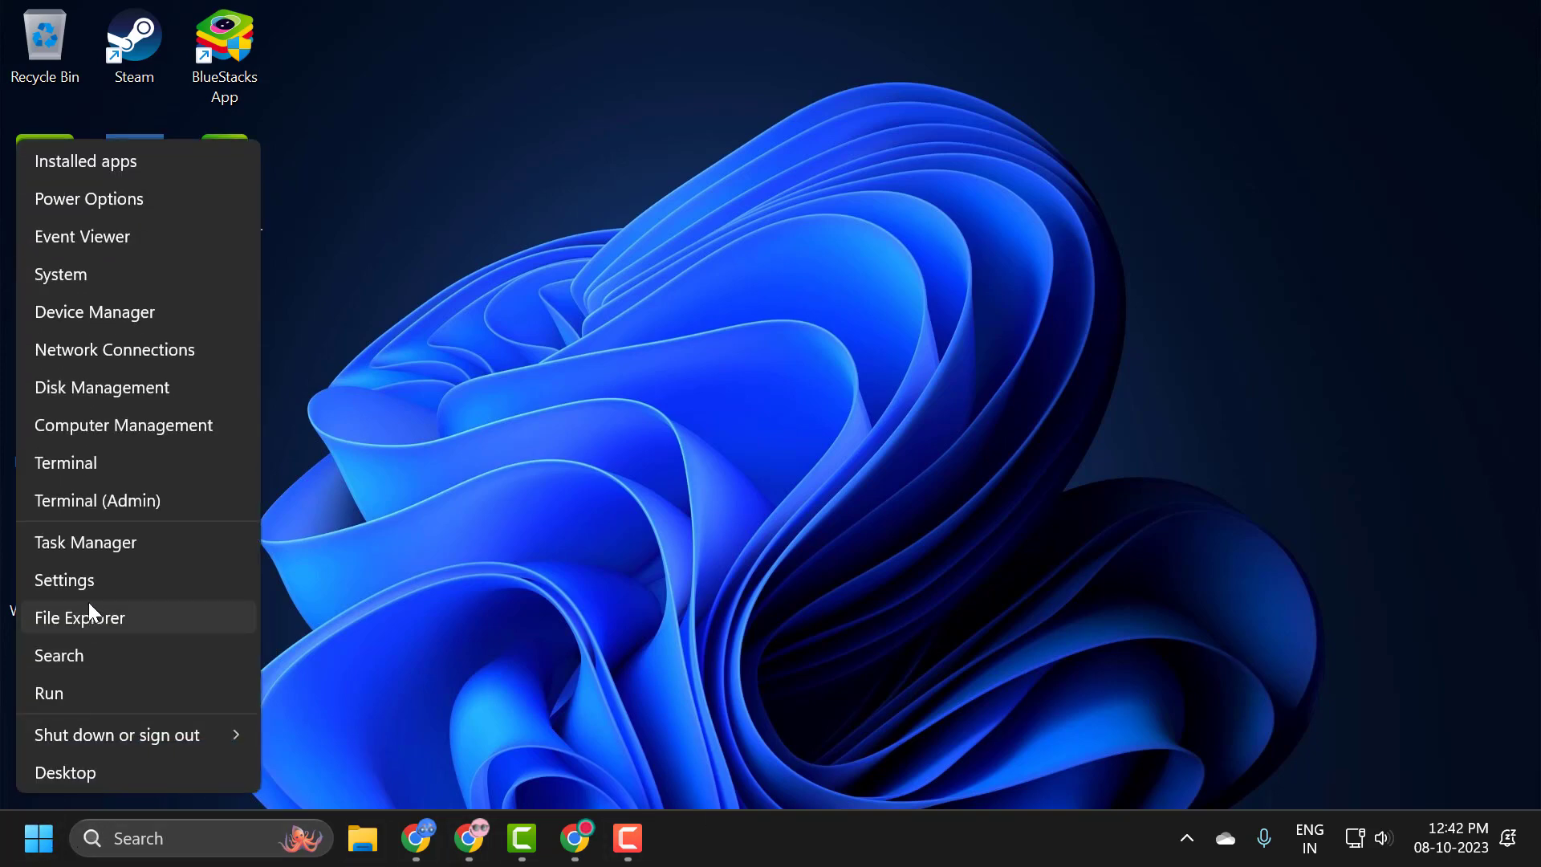
Check for Windows updates in Settings and confirm the PC is up to date.
{"action": "left_click", "coordinate": [64, 580]}
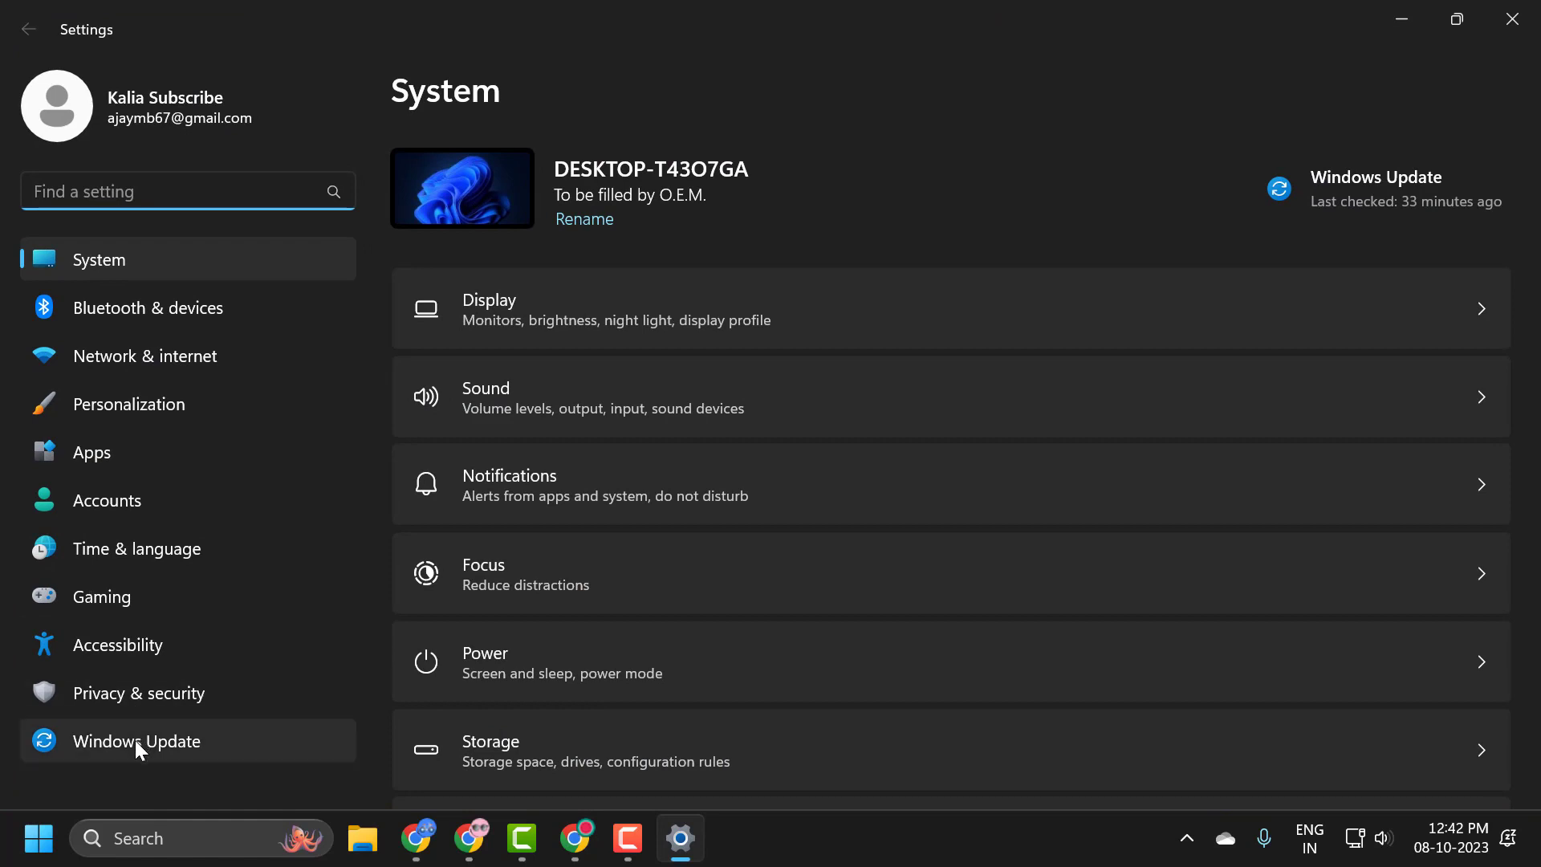
{"action": "left_click", "coordinate": [137, 741]}
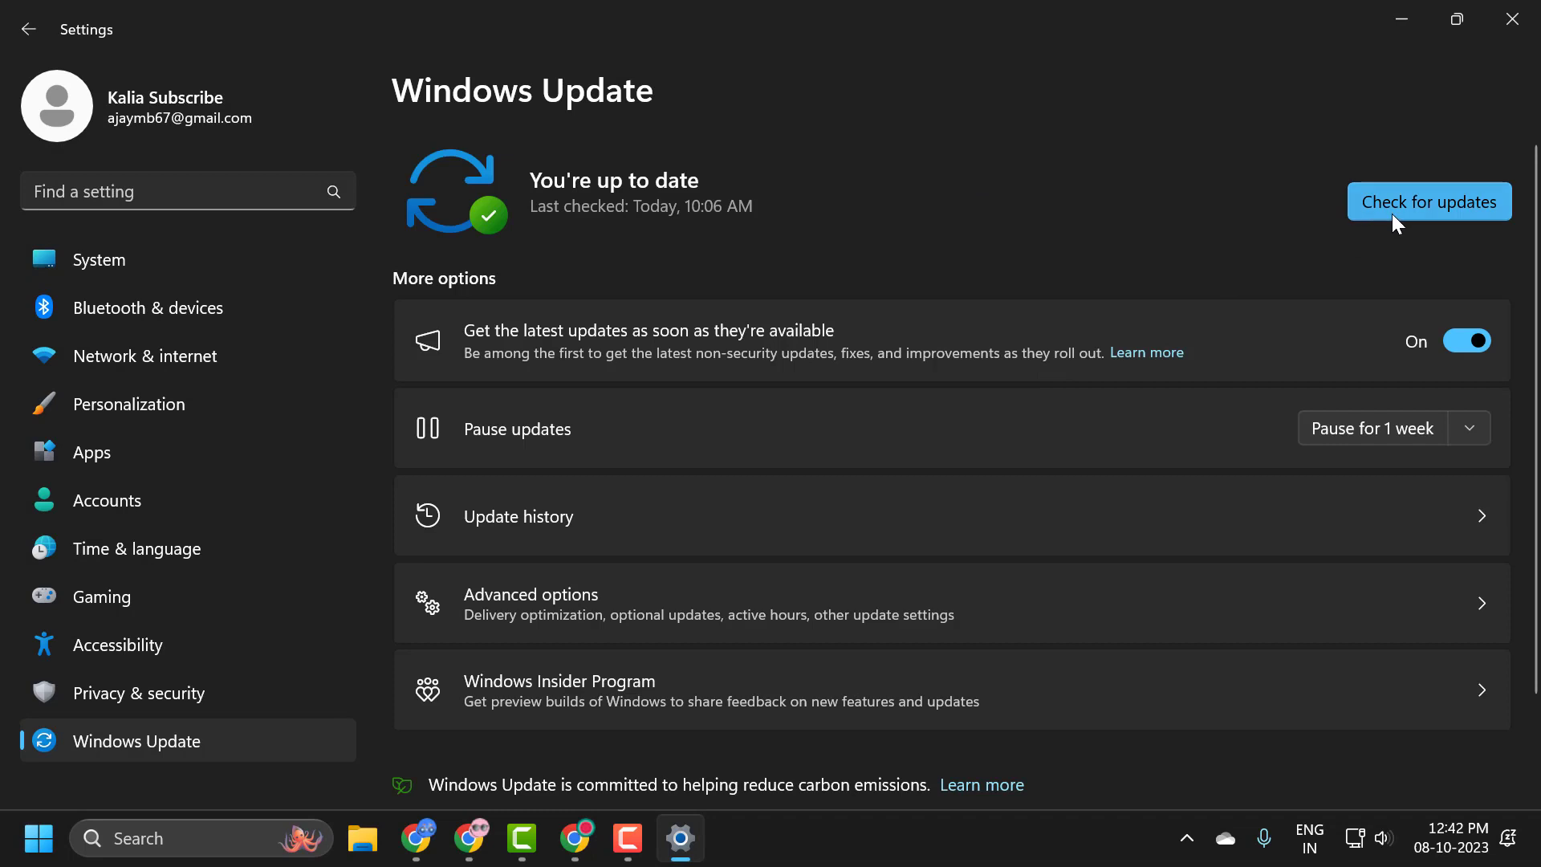
{"action": "left_click", "coordinate": [1429, 202]}
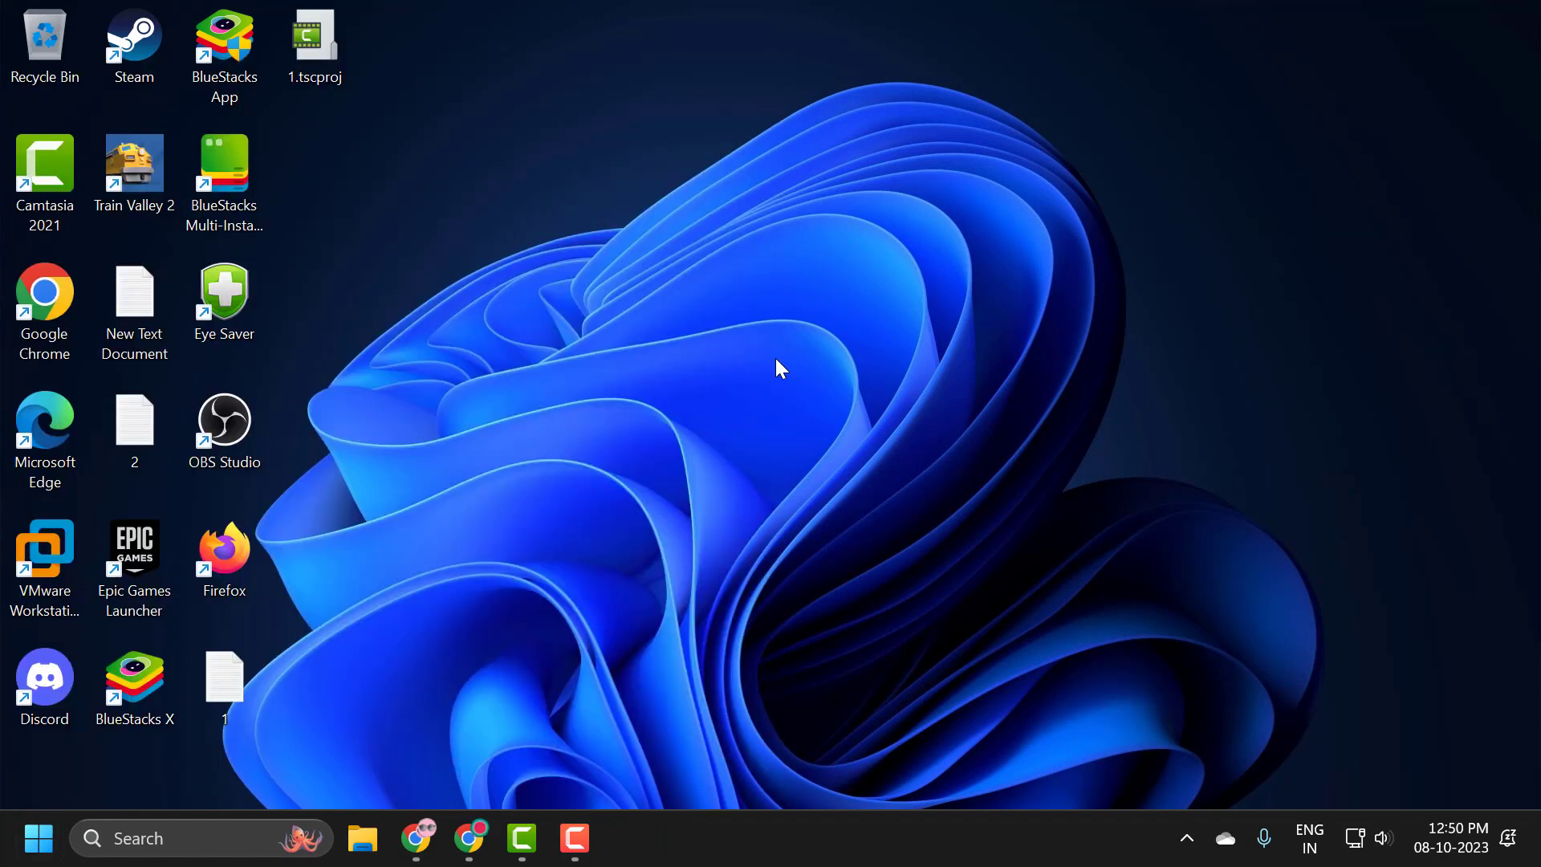
{"action": "mouse_move", "coordinate": [788, 462]}
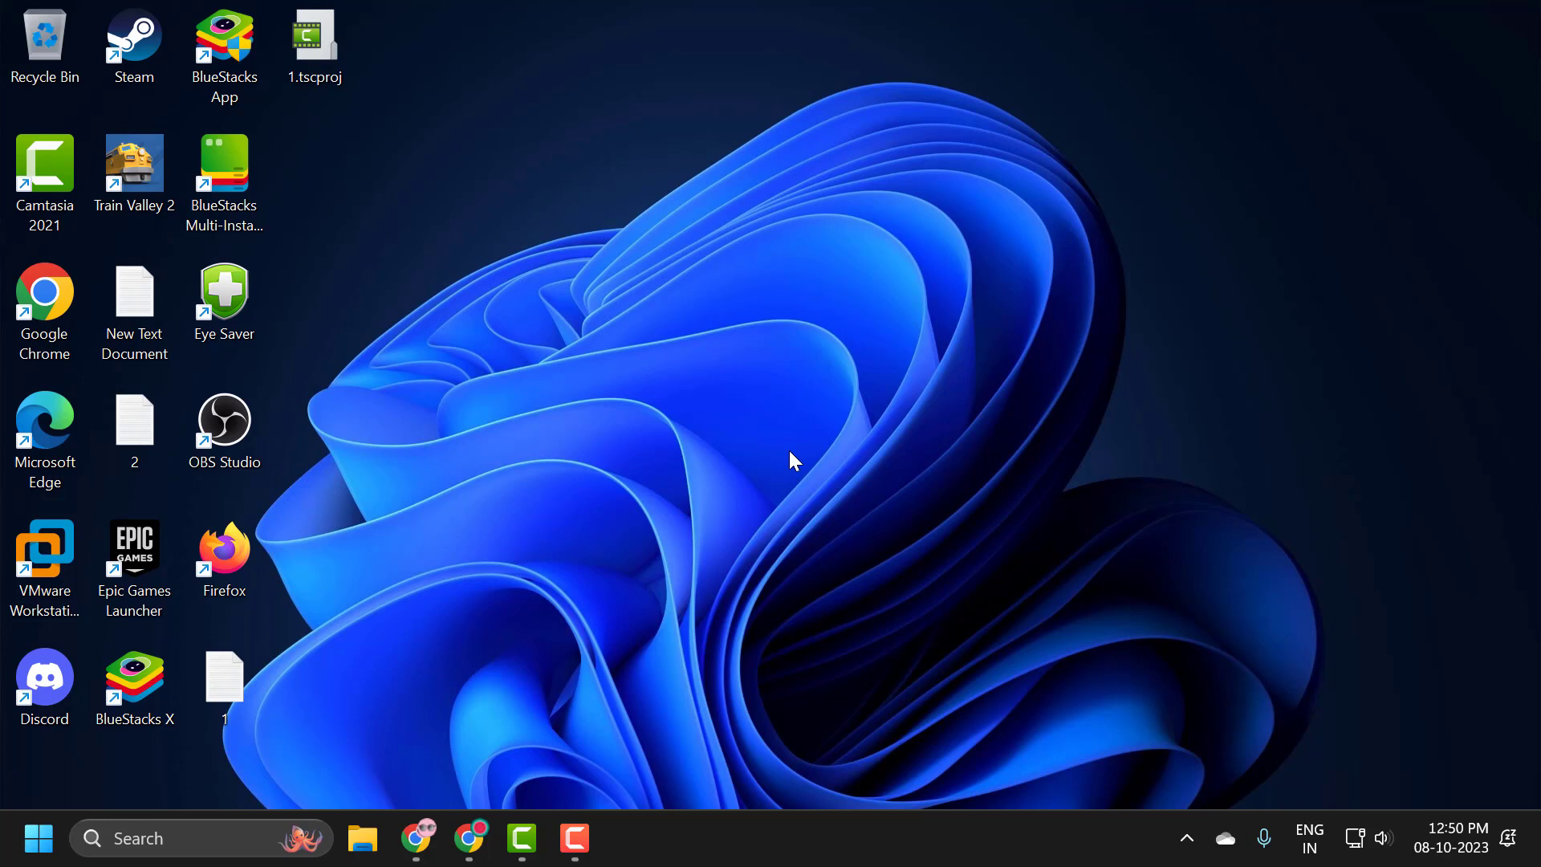
Bring up the Chrome window showing the ViVeTool GitHub releases page.
{"action": "left_click", "coordinate": [470, 840]}
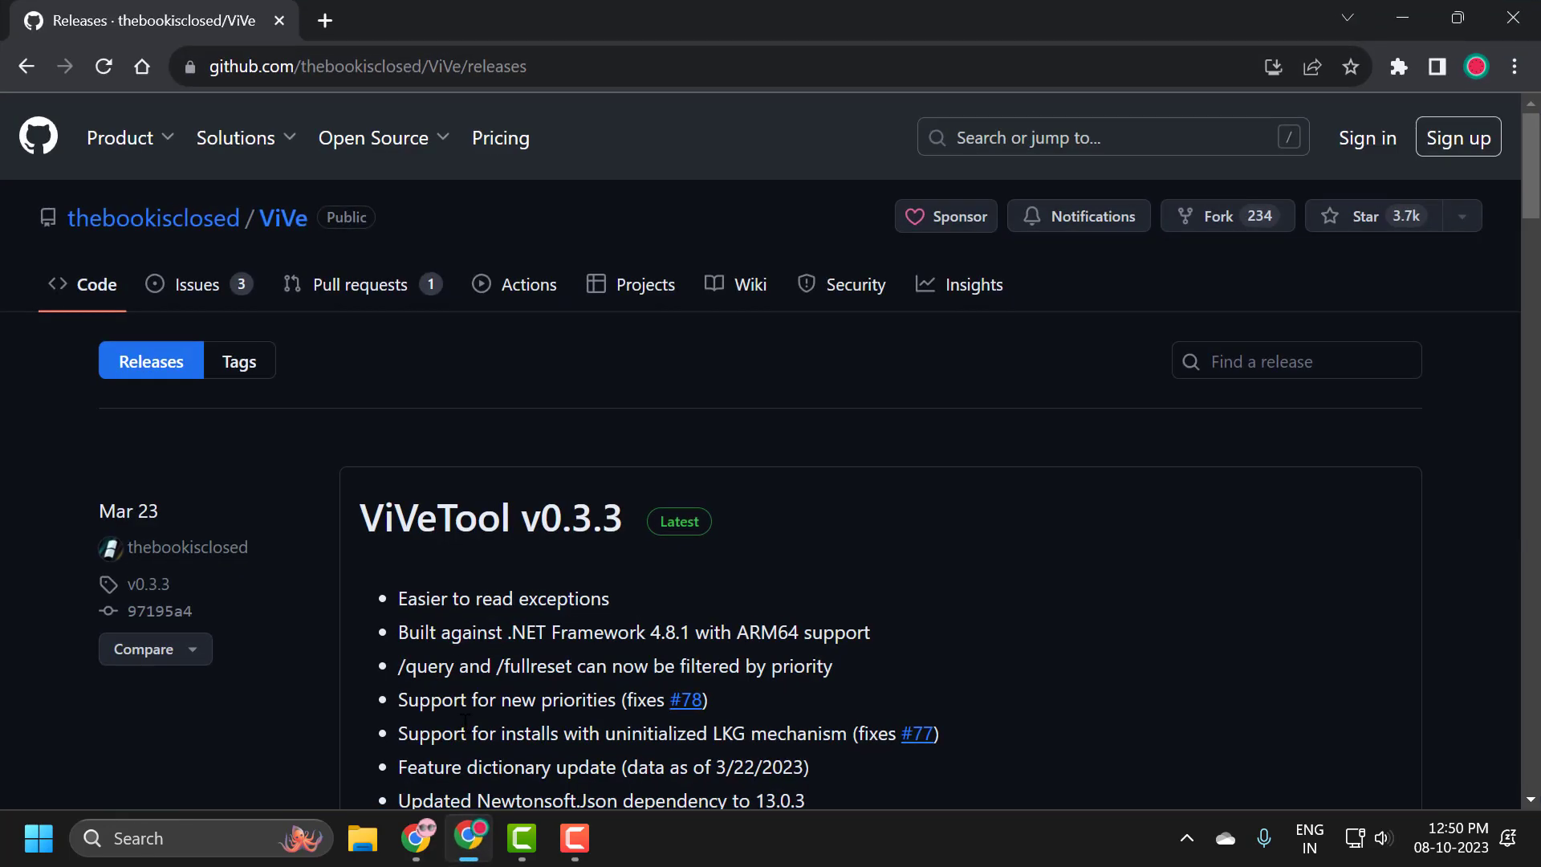
{"action": "mouse_move", "coordinate": [557, 571]}
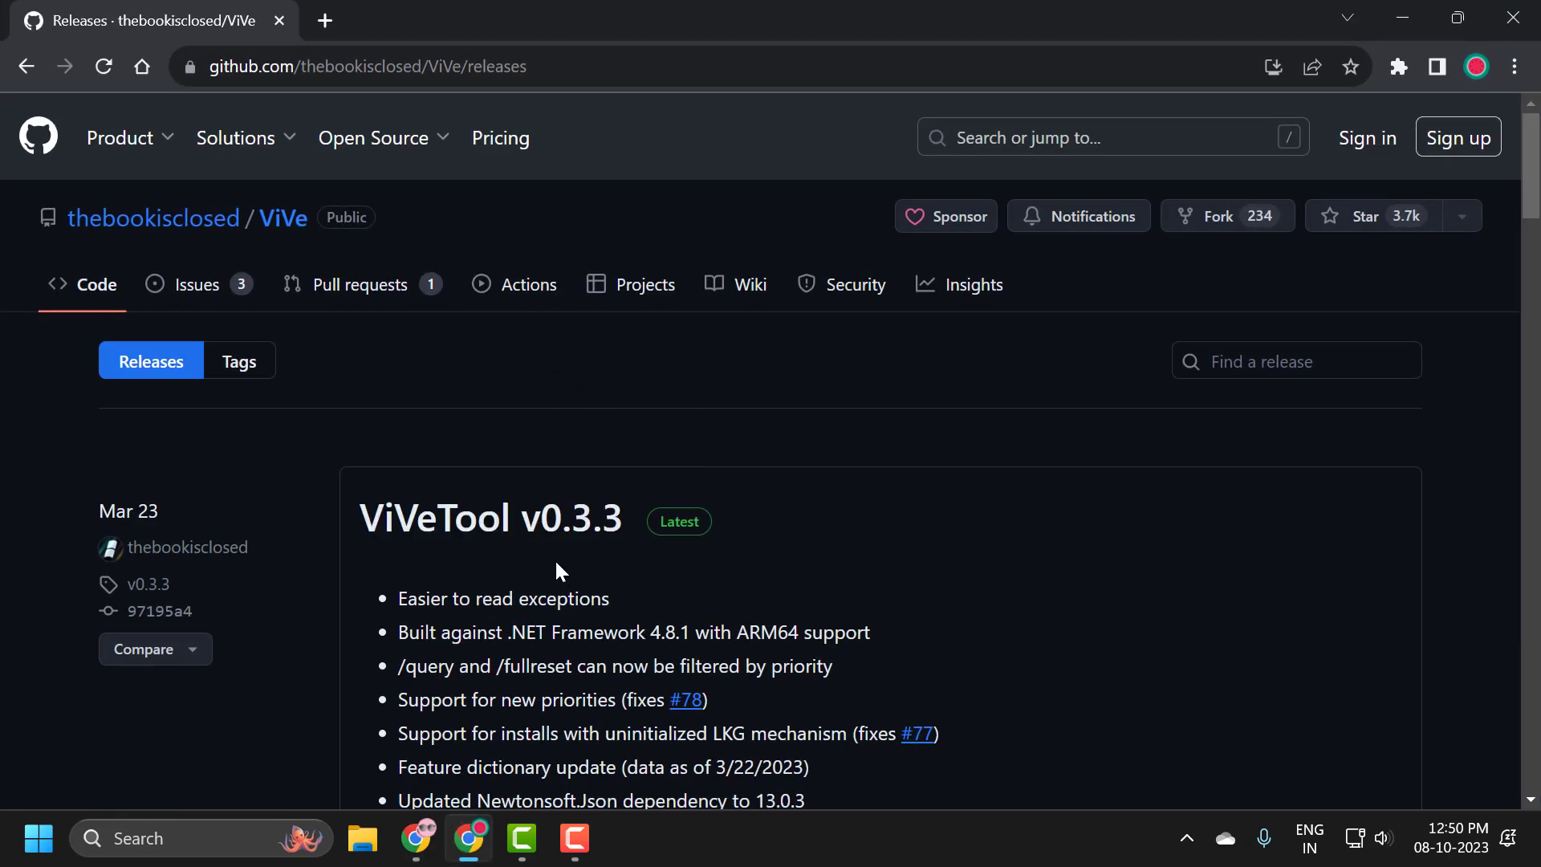
Download ViVeTool-v0.3.3.zip from Assets and show it in the Downloads folder.
{"action": "scroll", "scroll_direction": "down", "scroll_amount": 3}
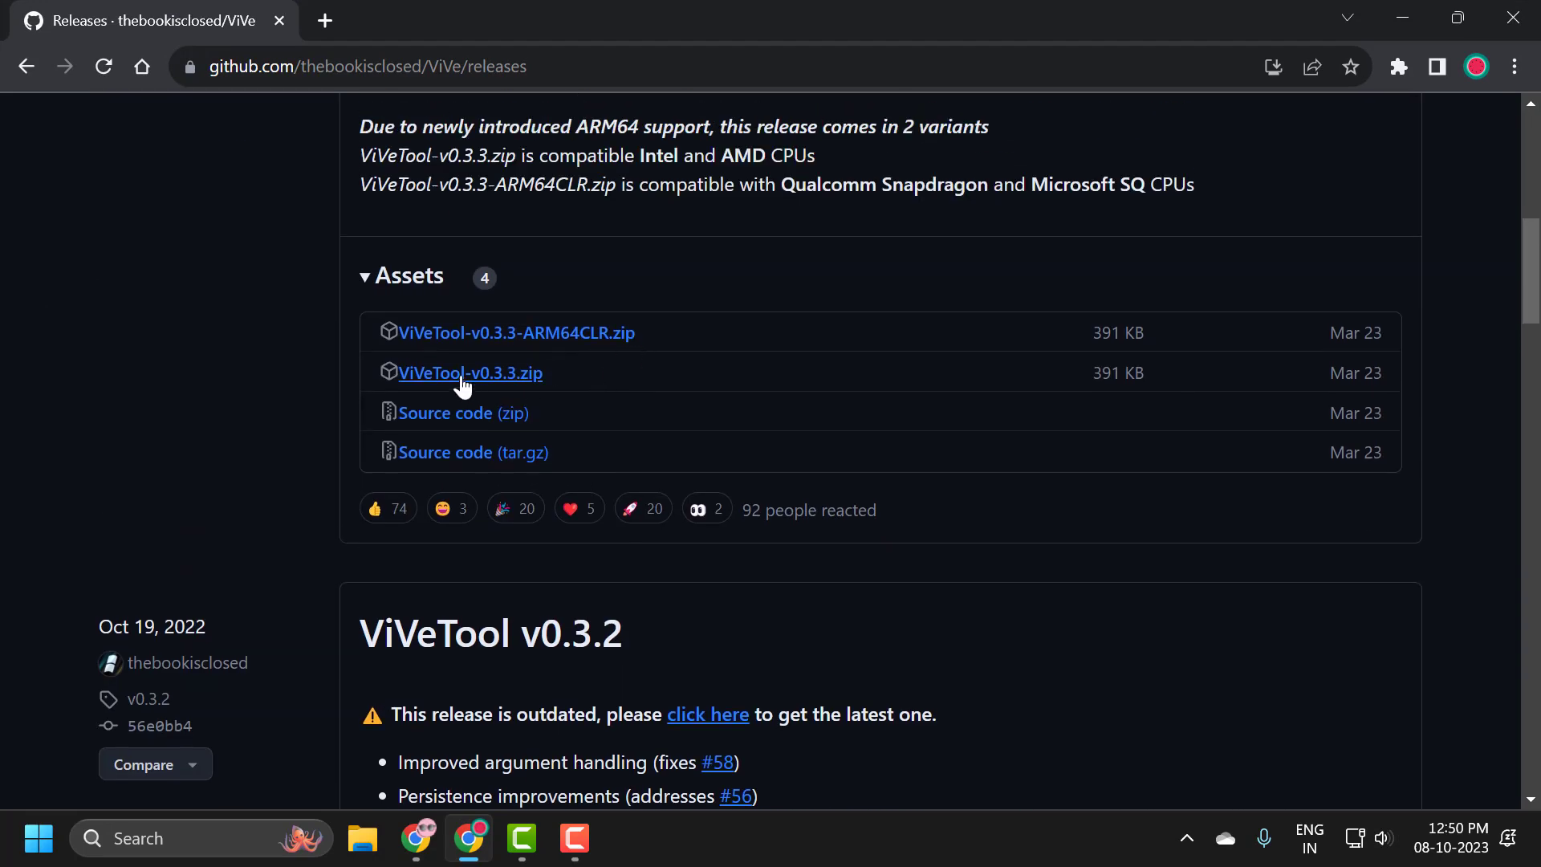
{"action": "mouse_move", "coordinate": [495, 304]}
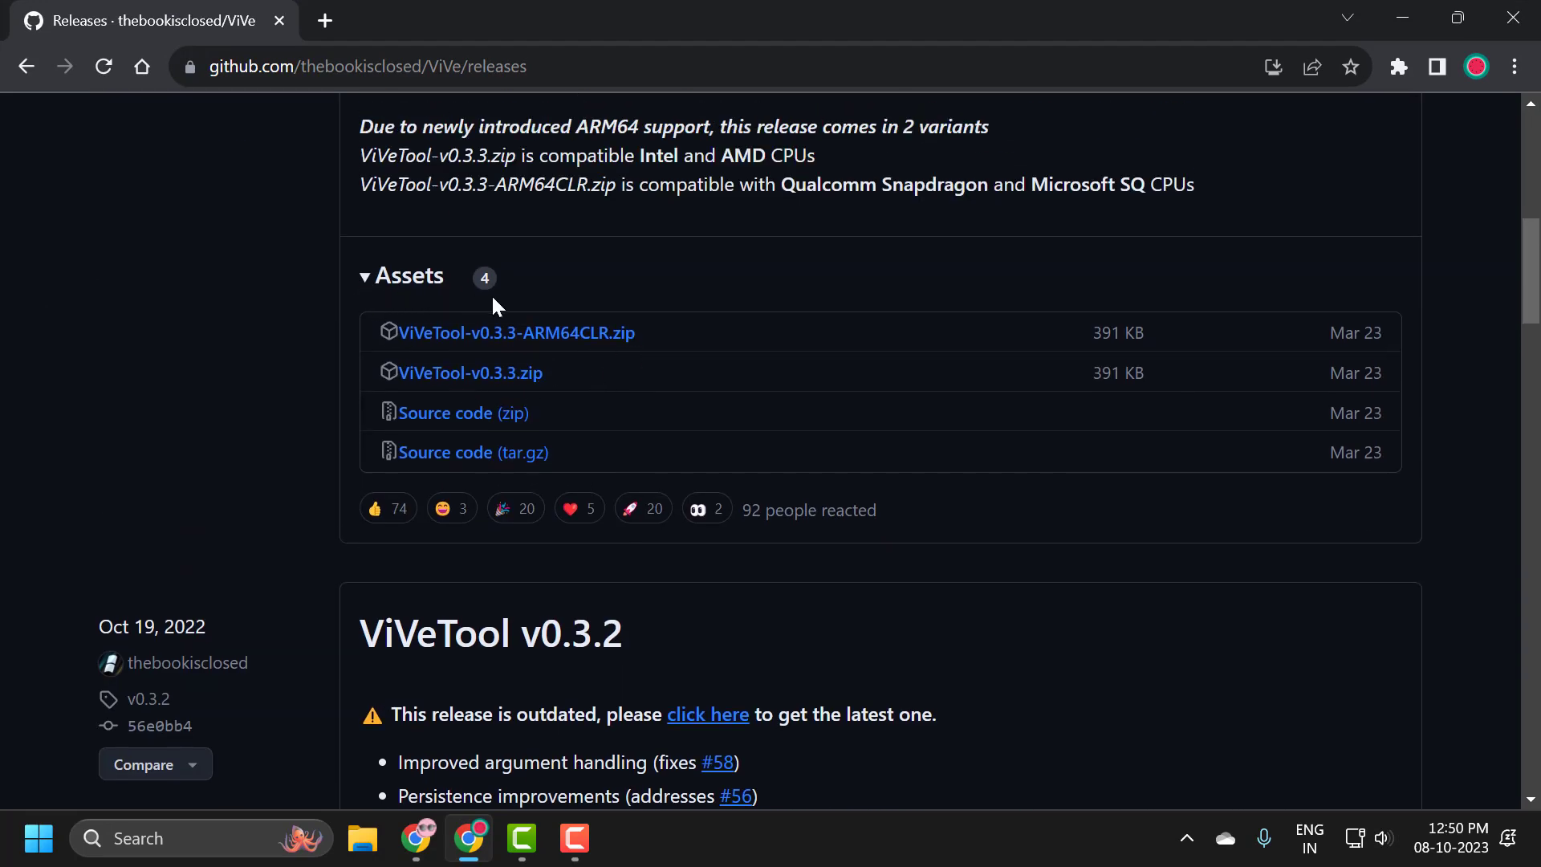
{"action": "mouse_move", "coordinate": [456, 384]}
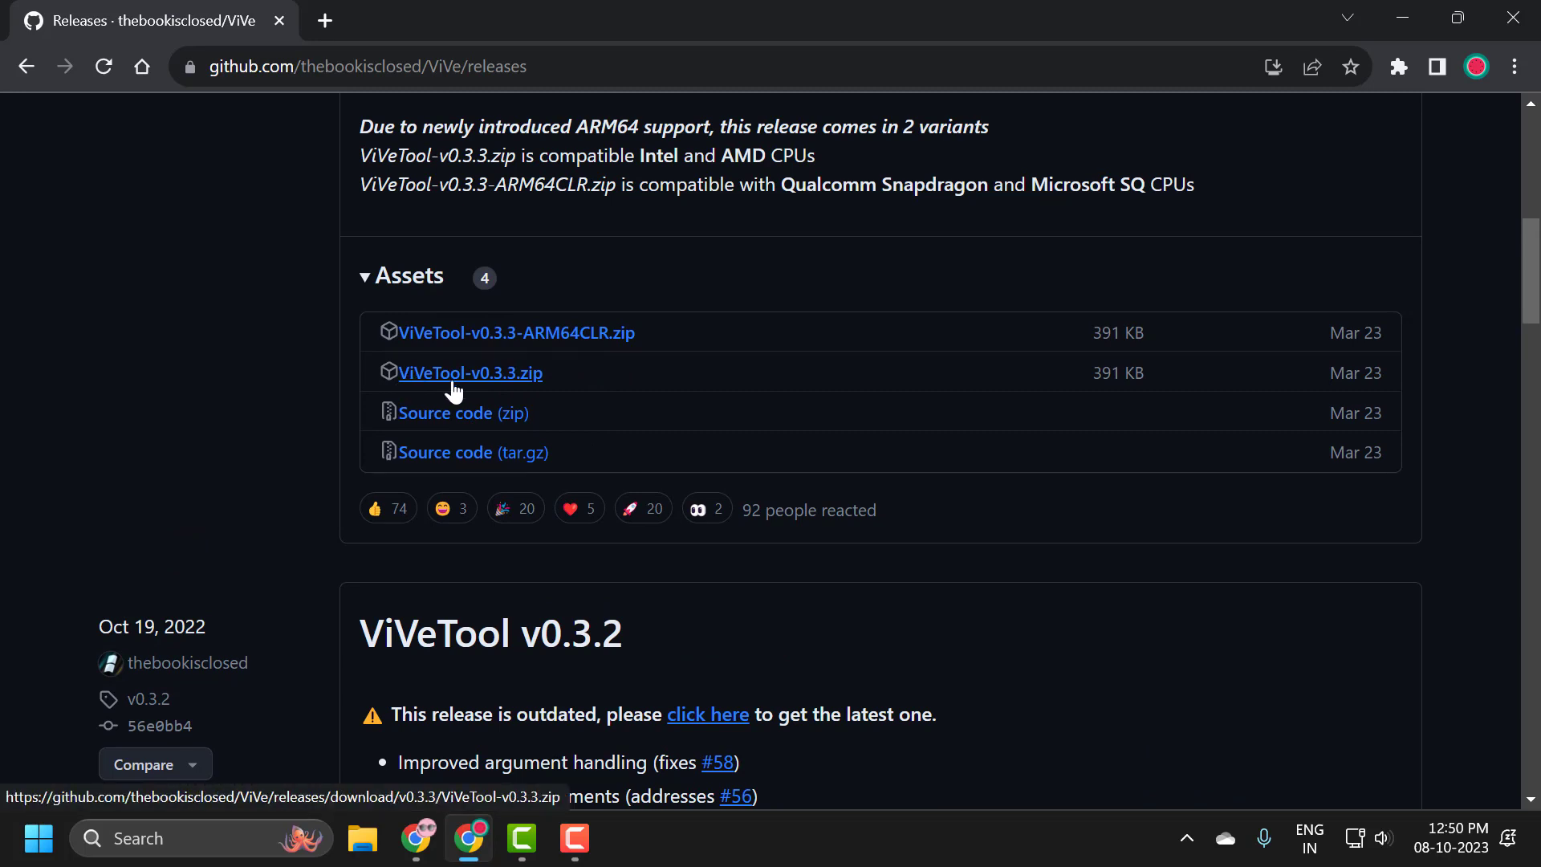
{"action": "left_click", "coordinate": [471, 374]}
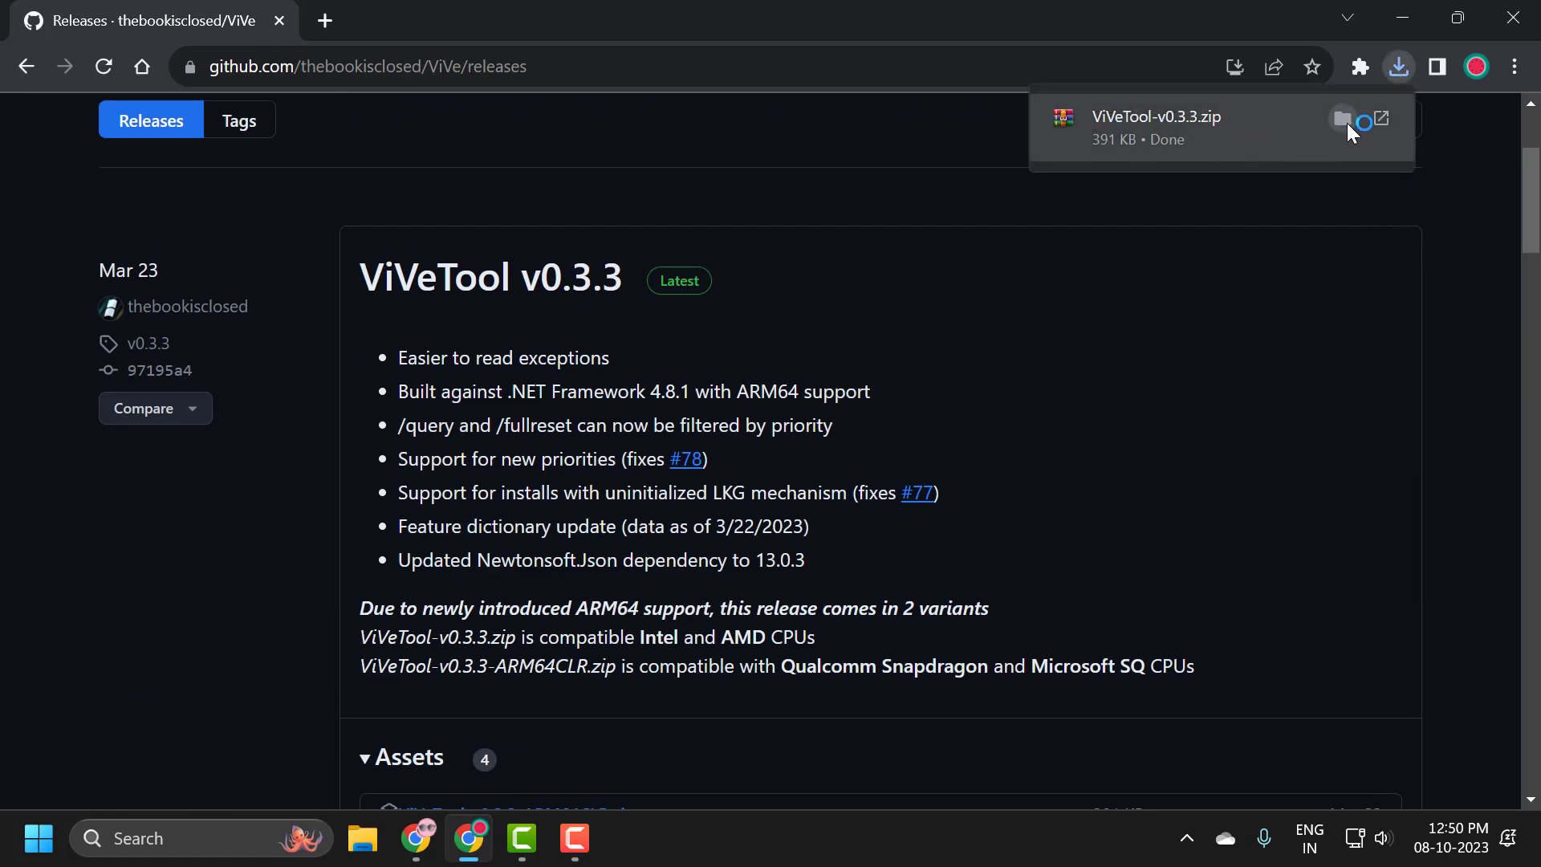
{"action": "left_click", "coordinate": [1341, 118]}
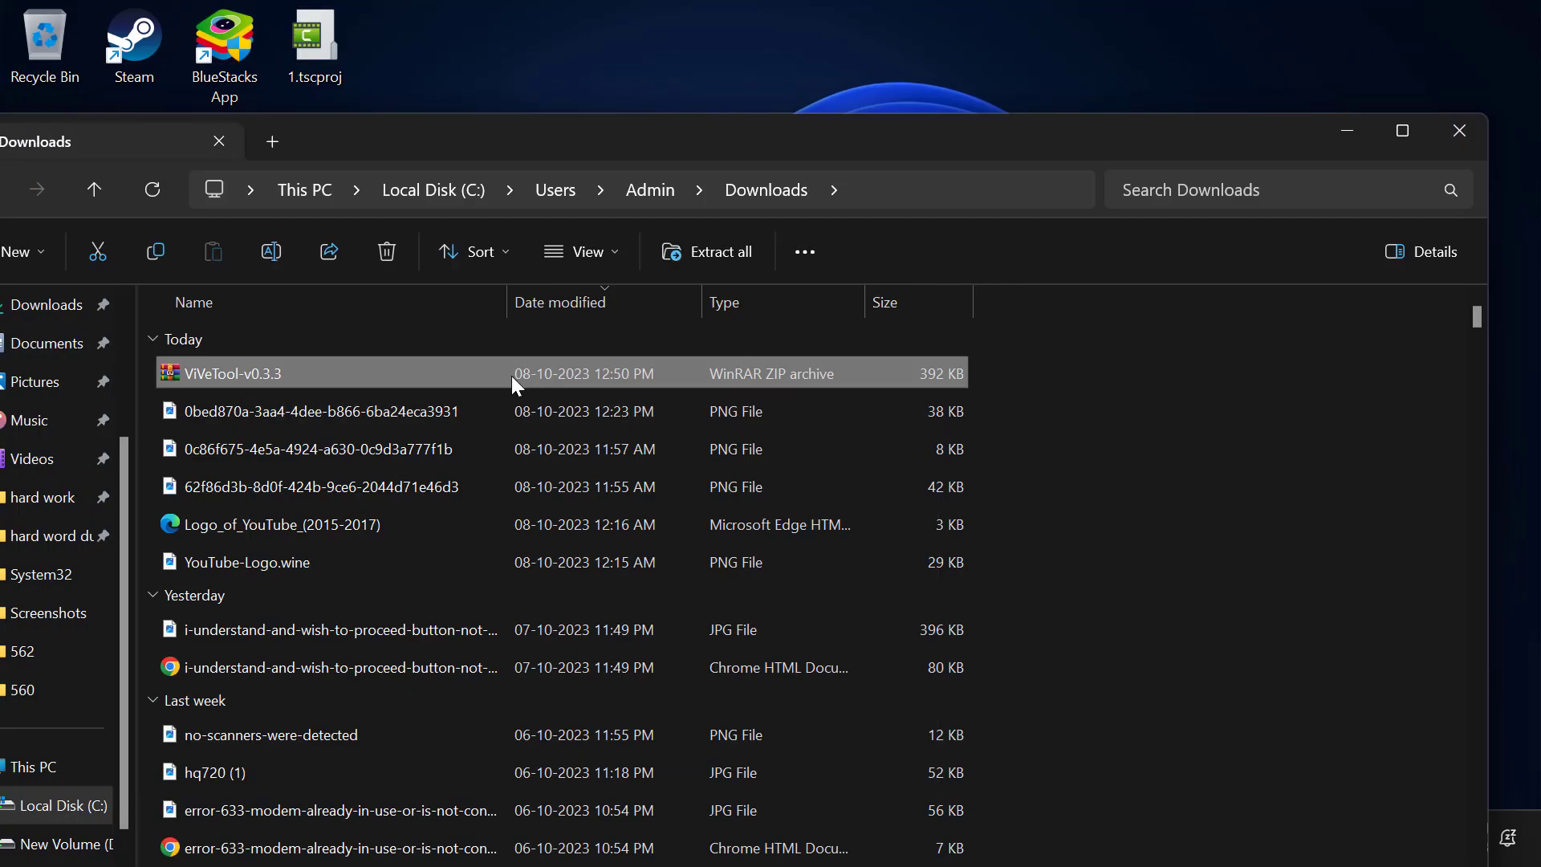
{"action": "mouse_move", "coordinate": [651, 91]}
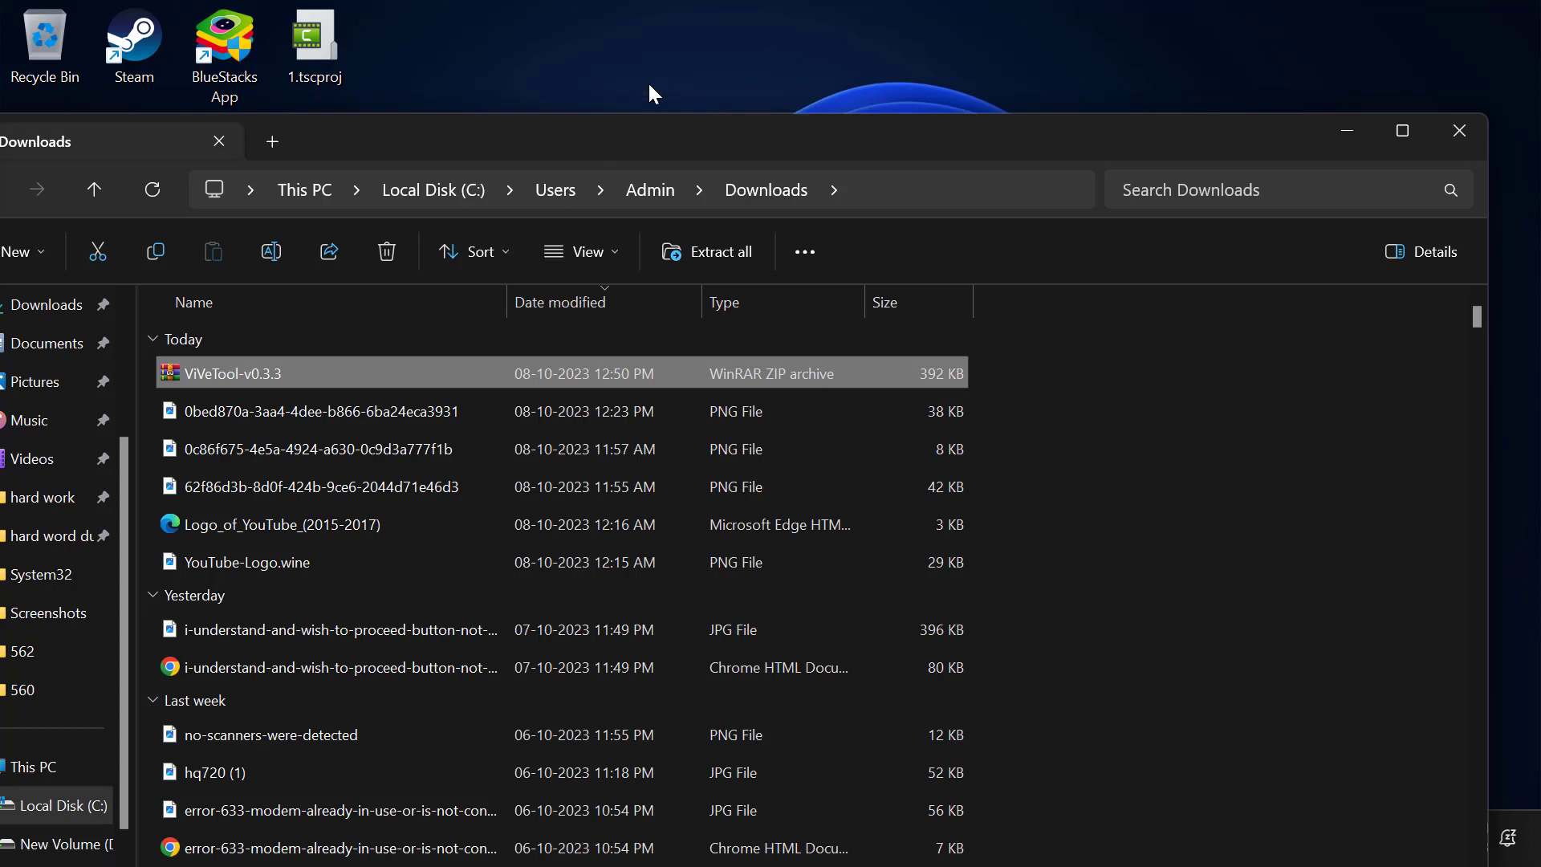
Move the ViVeTool zip to the desktop and extract it into a ViVeTool folder.
{"action": "left_click", "coordinate": [1459, 130]}
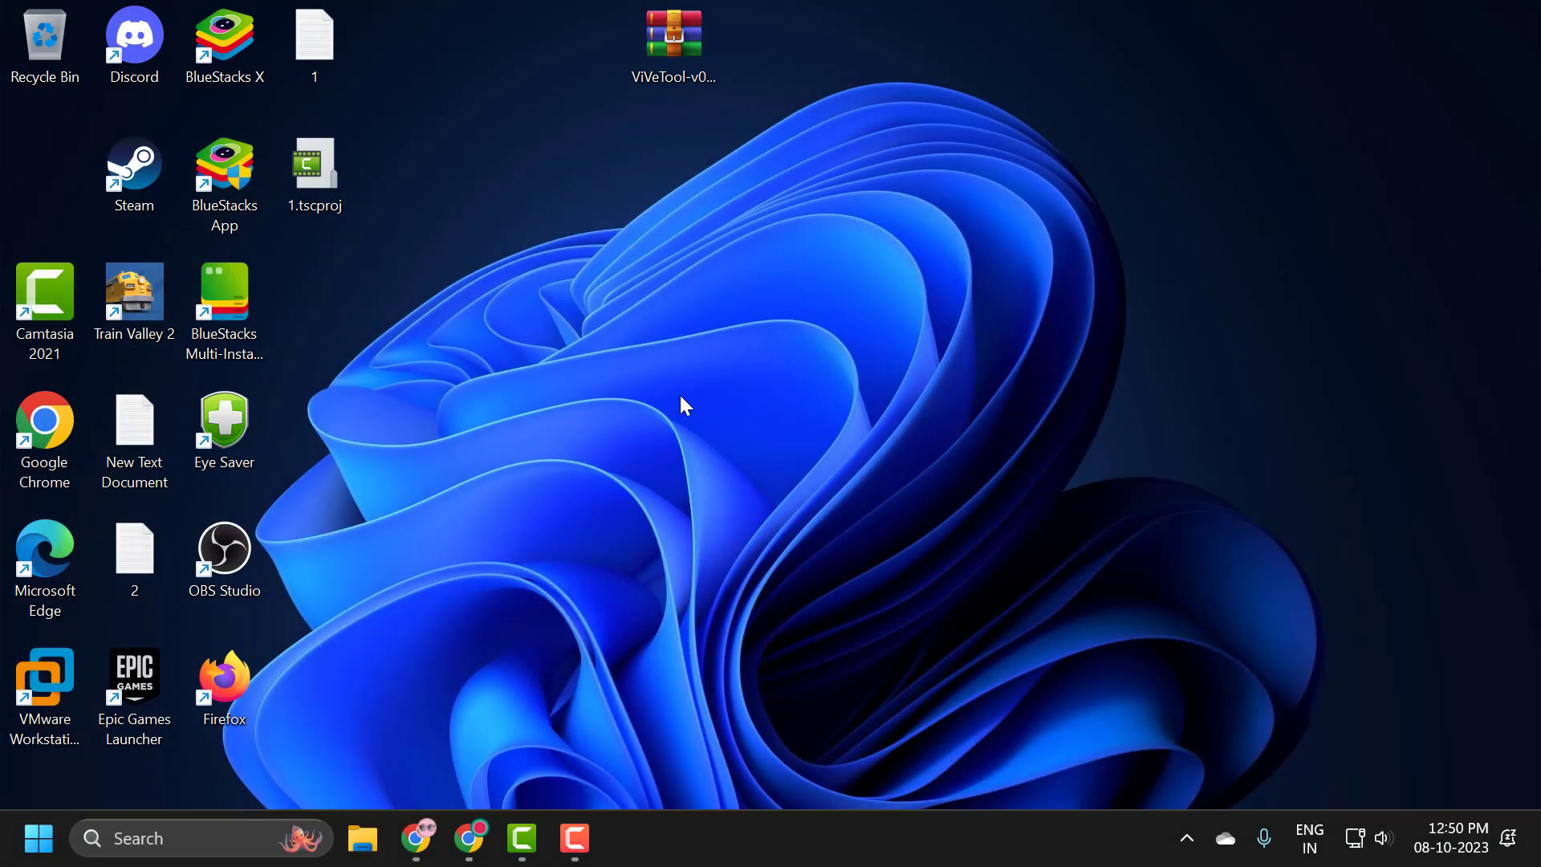
{"action": "left_click_drag", "start_coordinate": [673, 44], "coordinate": [673, 310]}
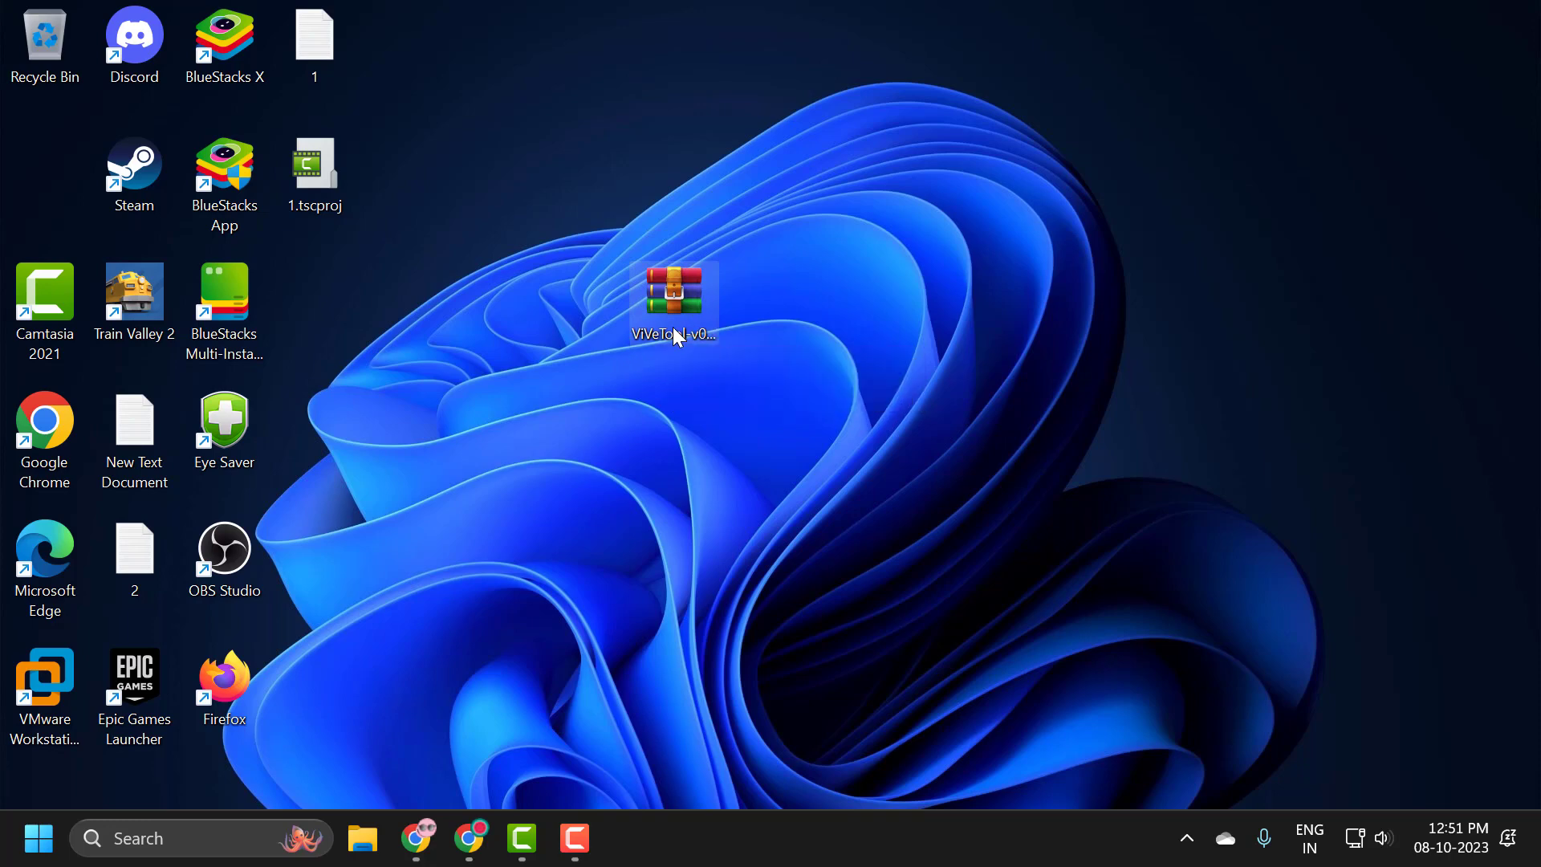
{"action": "double_click", "coordinate": [673, 296]}
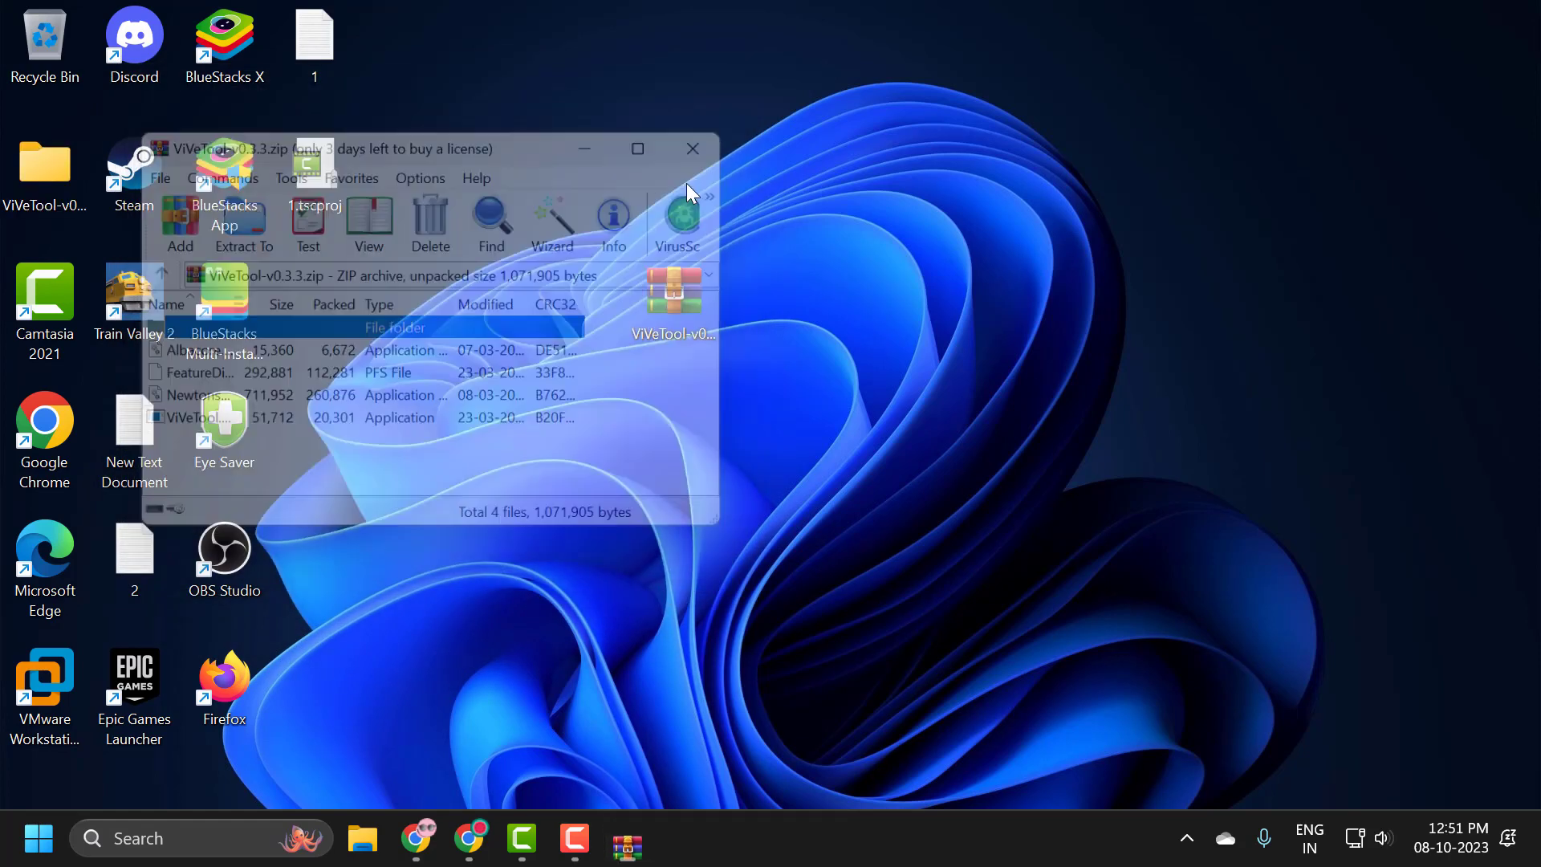
{"action": "left_click", "coordinate": [692, 149]}
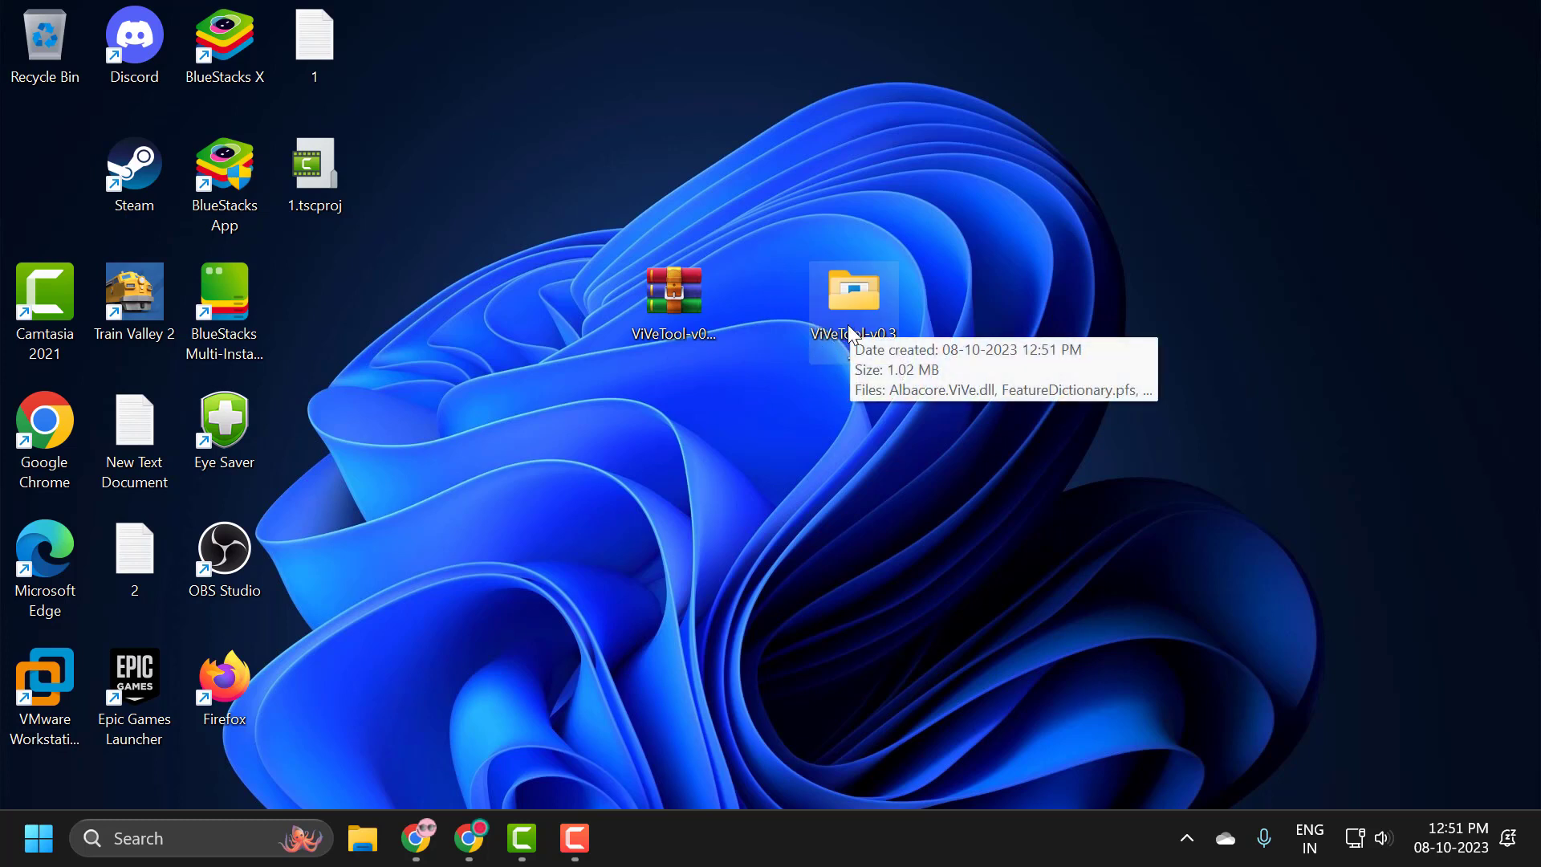
{"action": "mouse_move", "coordinate": [860, 320]}
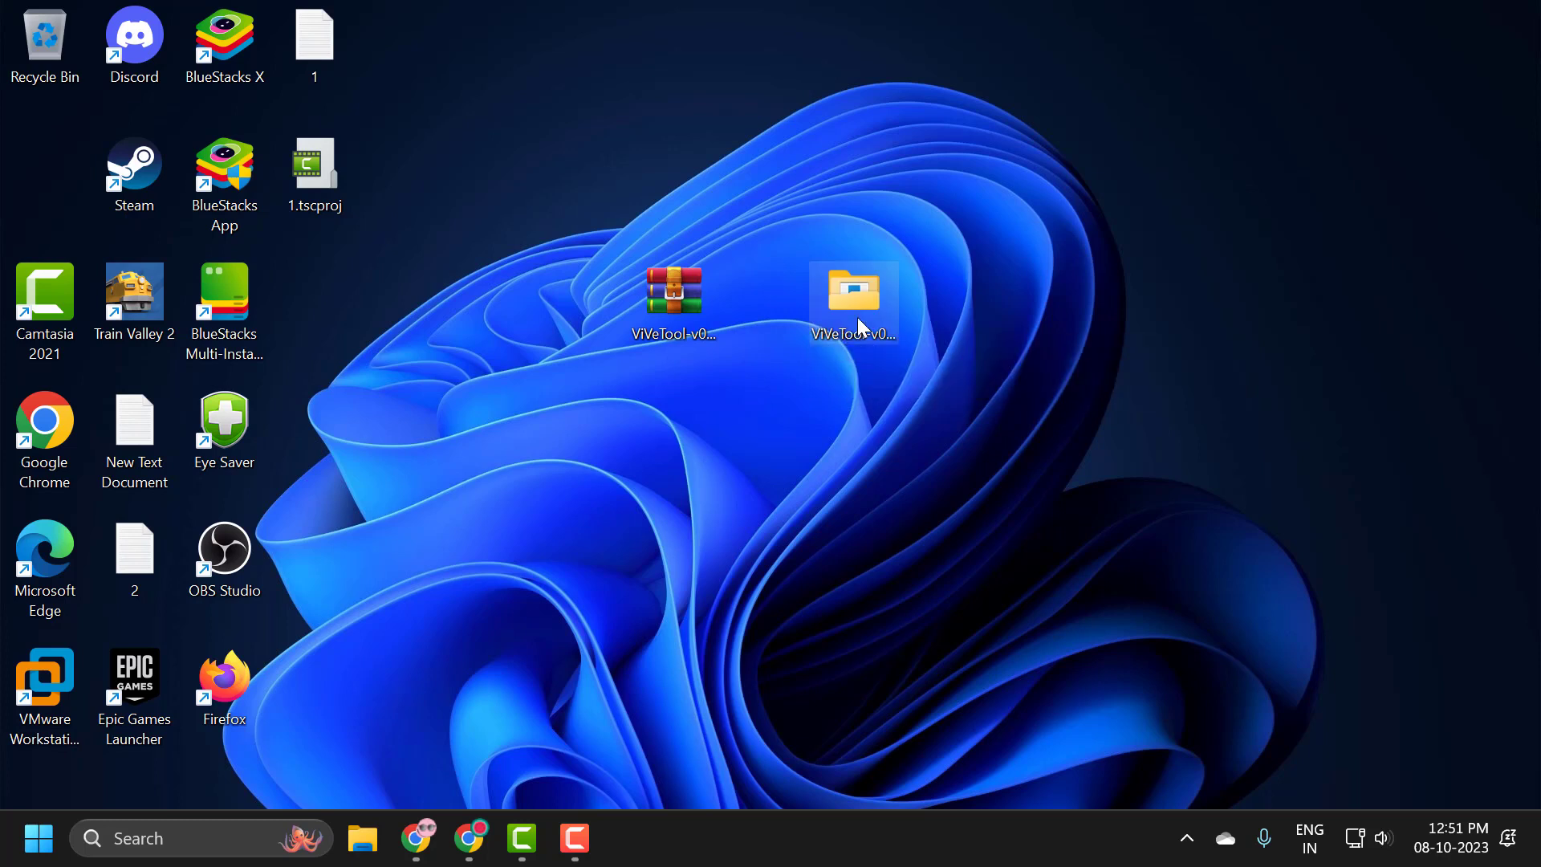
{"action": "right_click", "coordinate": [854, 292]}
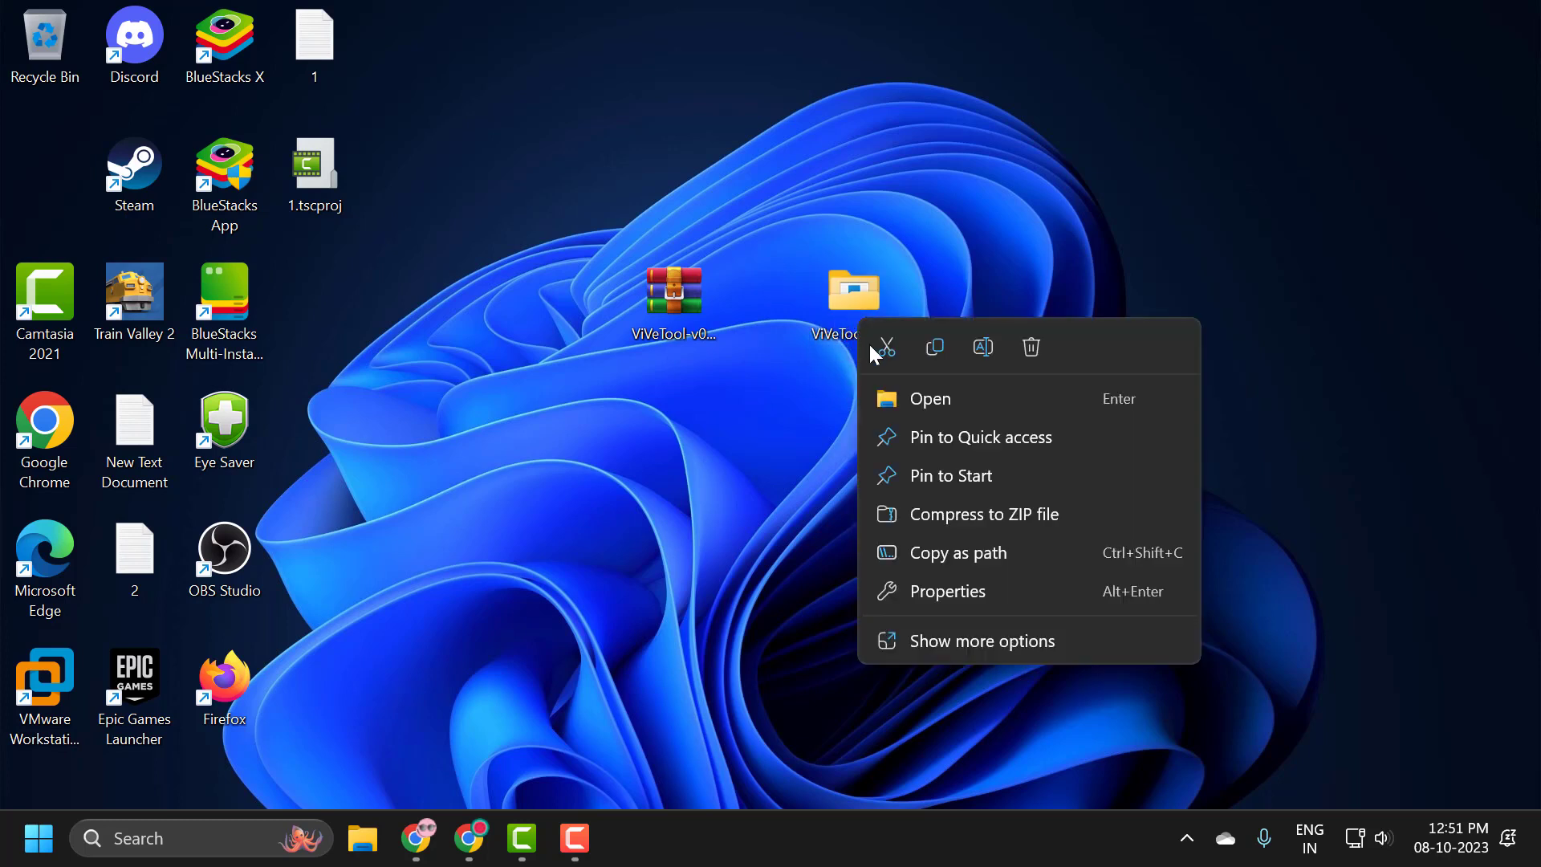
{"action": "mouse_move", "coordinate": [945, 514]}
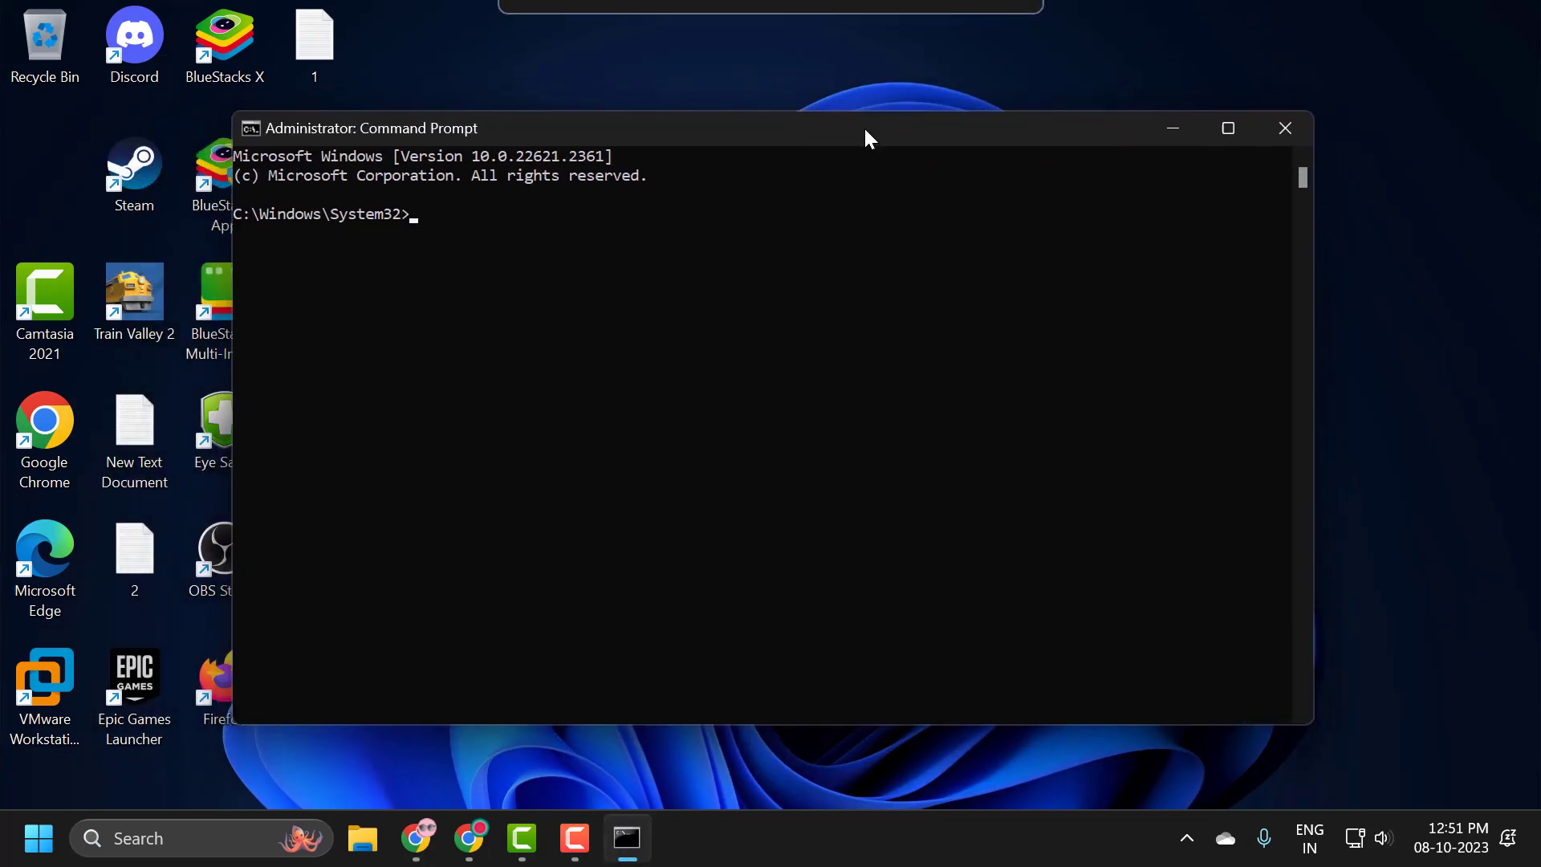
Run vivetool /enable for IDs 44774629, 44776738, 44850061, 42105254, 41655236, then close the prompt.
{"action": "left_click_drag", "start_coordinate": [868, 138], "coordinate": [902, 145]}
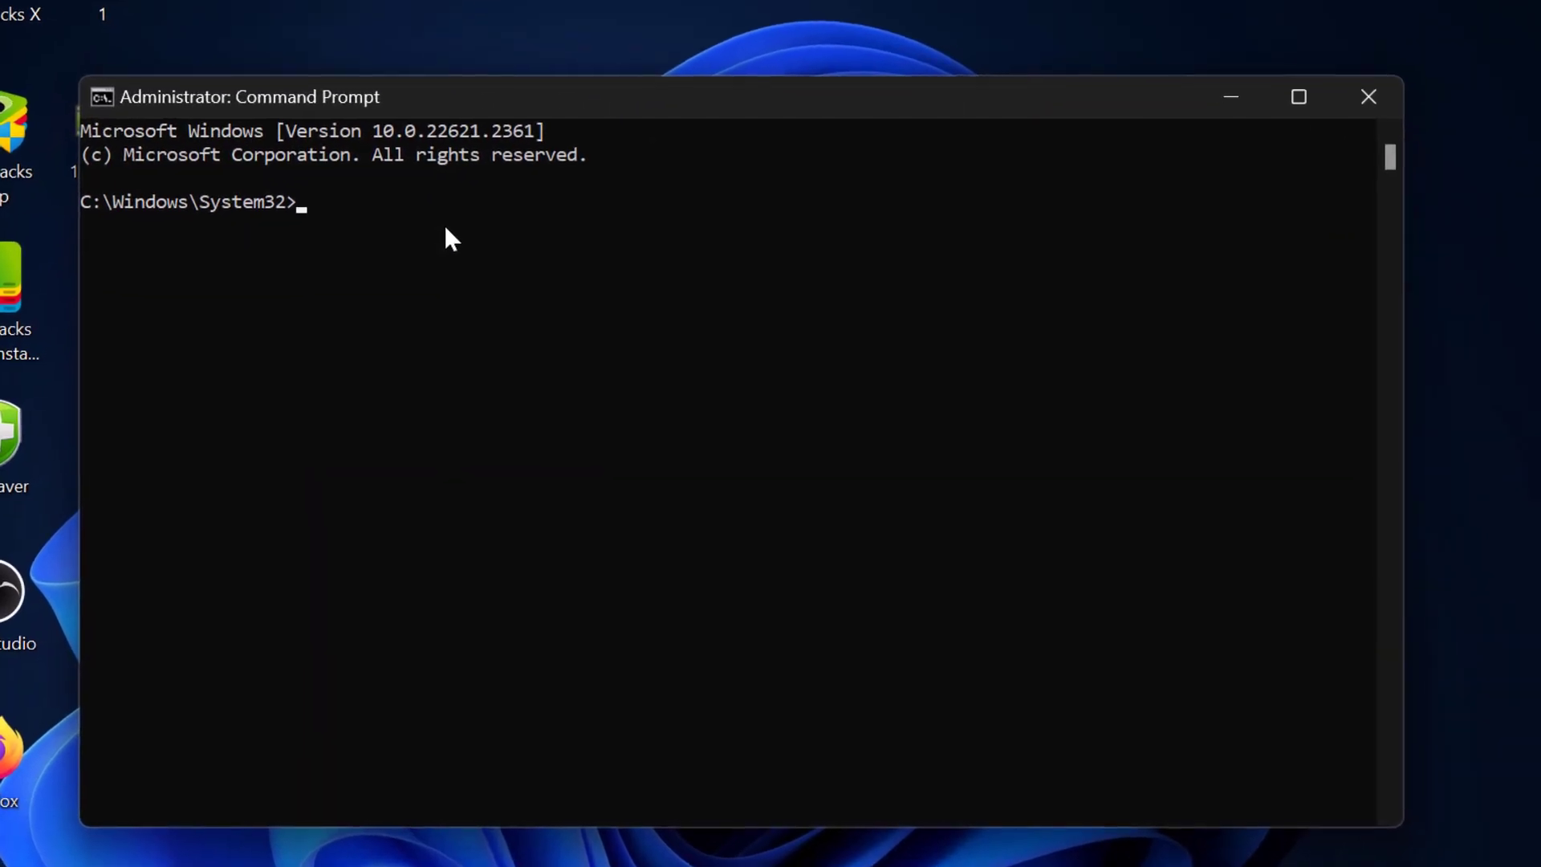
{"action": "type", "text": "cd"}
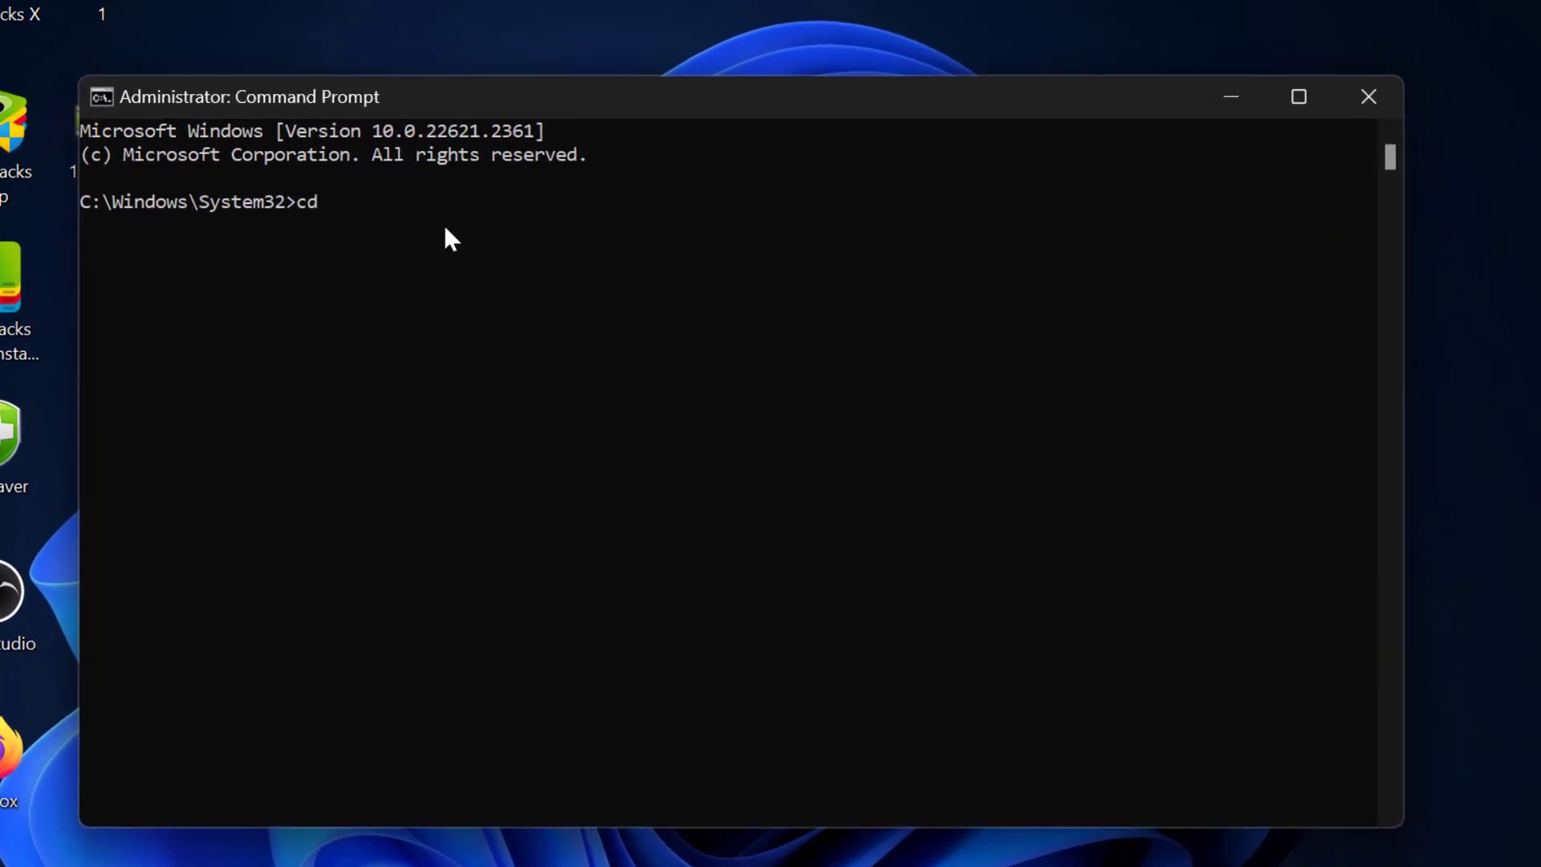
{"action": "mouse_move", "coordinate": [526, 164]}
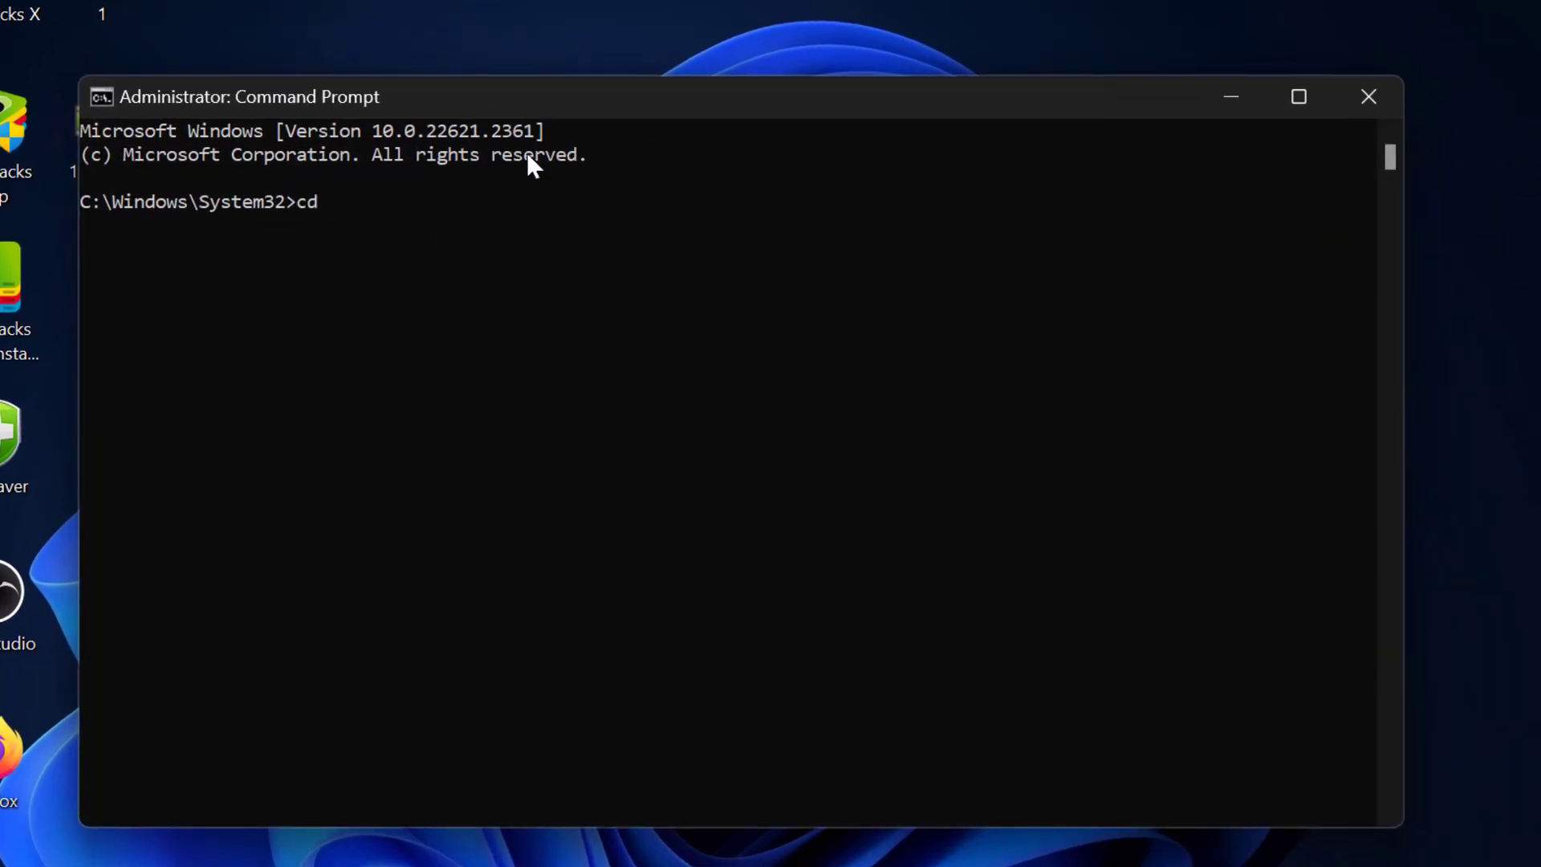
{"action": "mouse_move", "coordinate": [568, 120]}
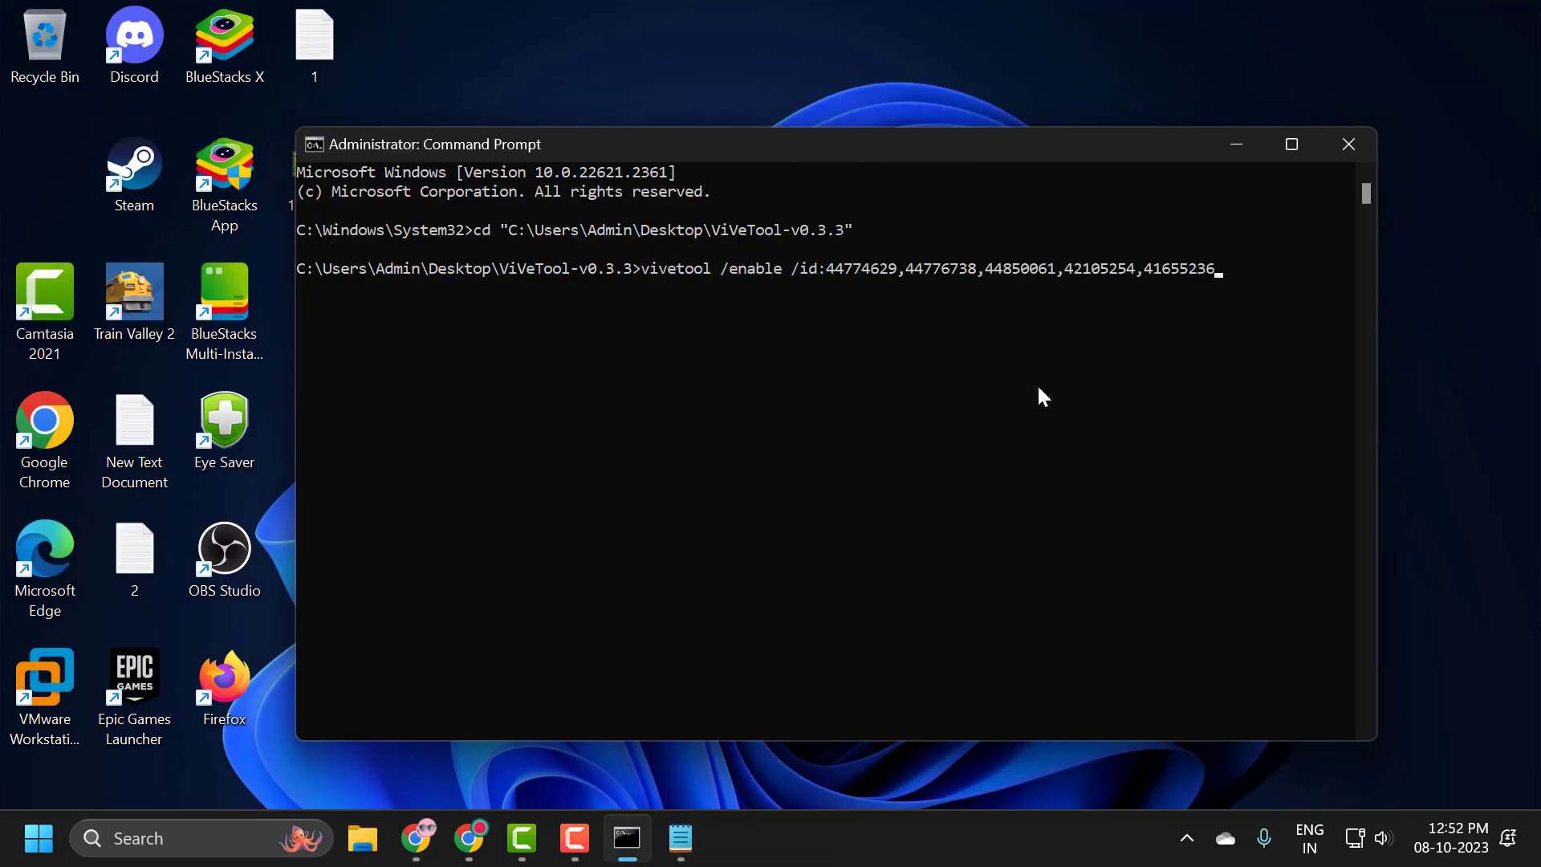
{"action": "key", "text": "Enter"}
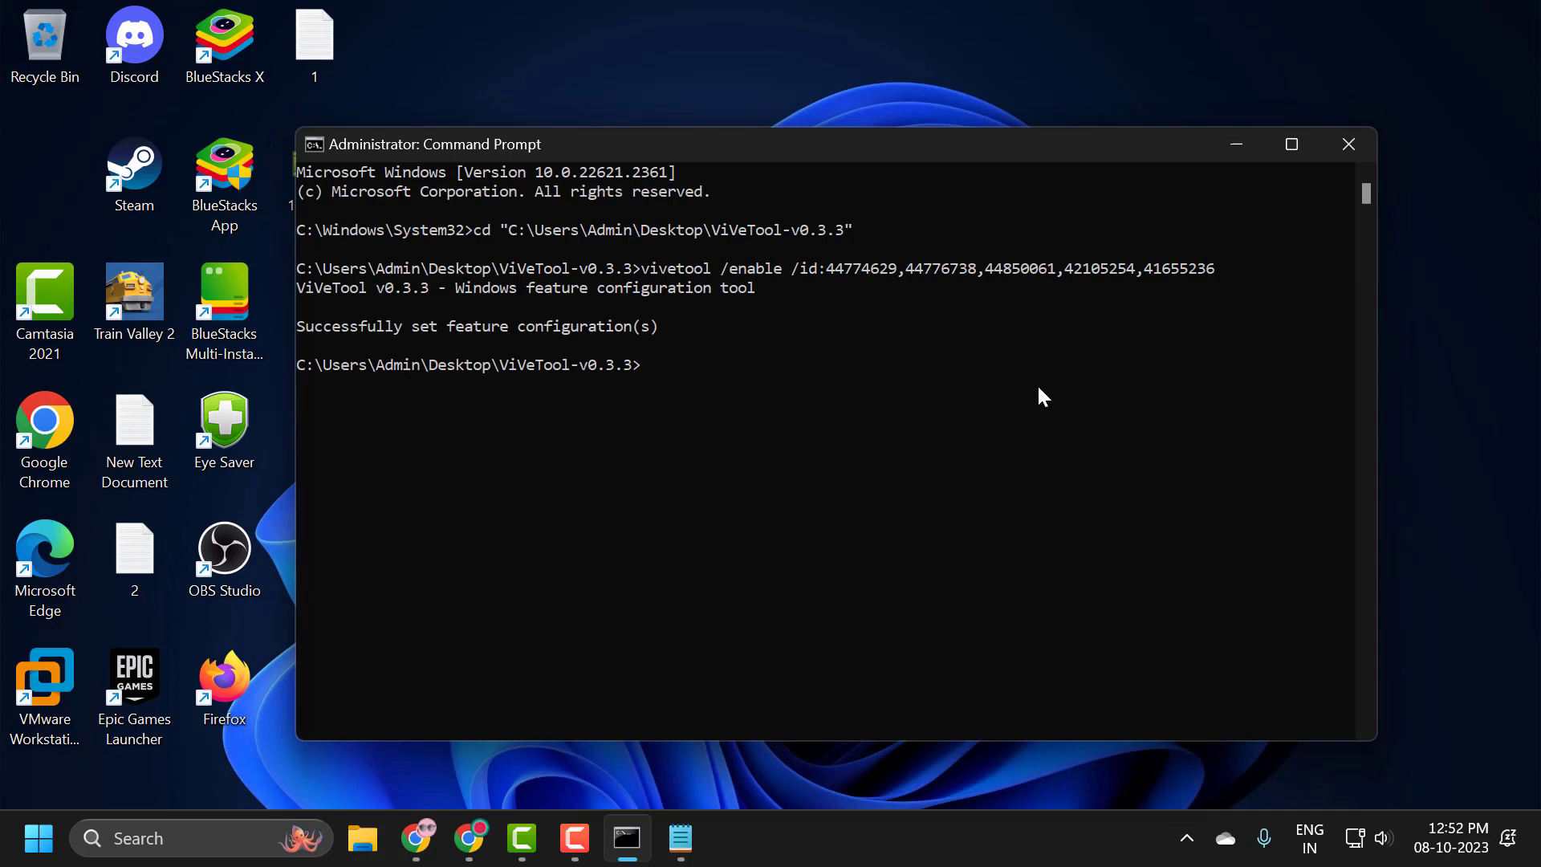
{"action": "left_click", "coordinate": [1348, 145]}
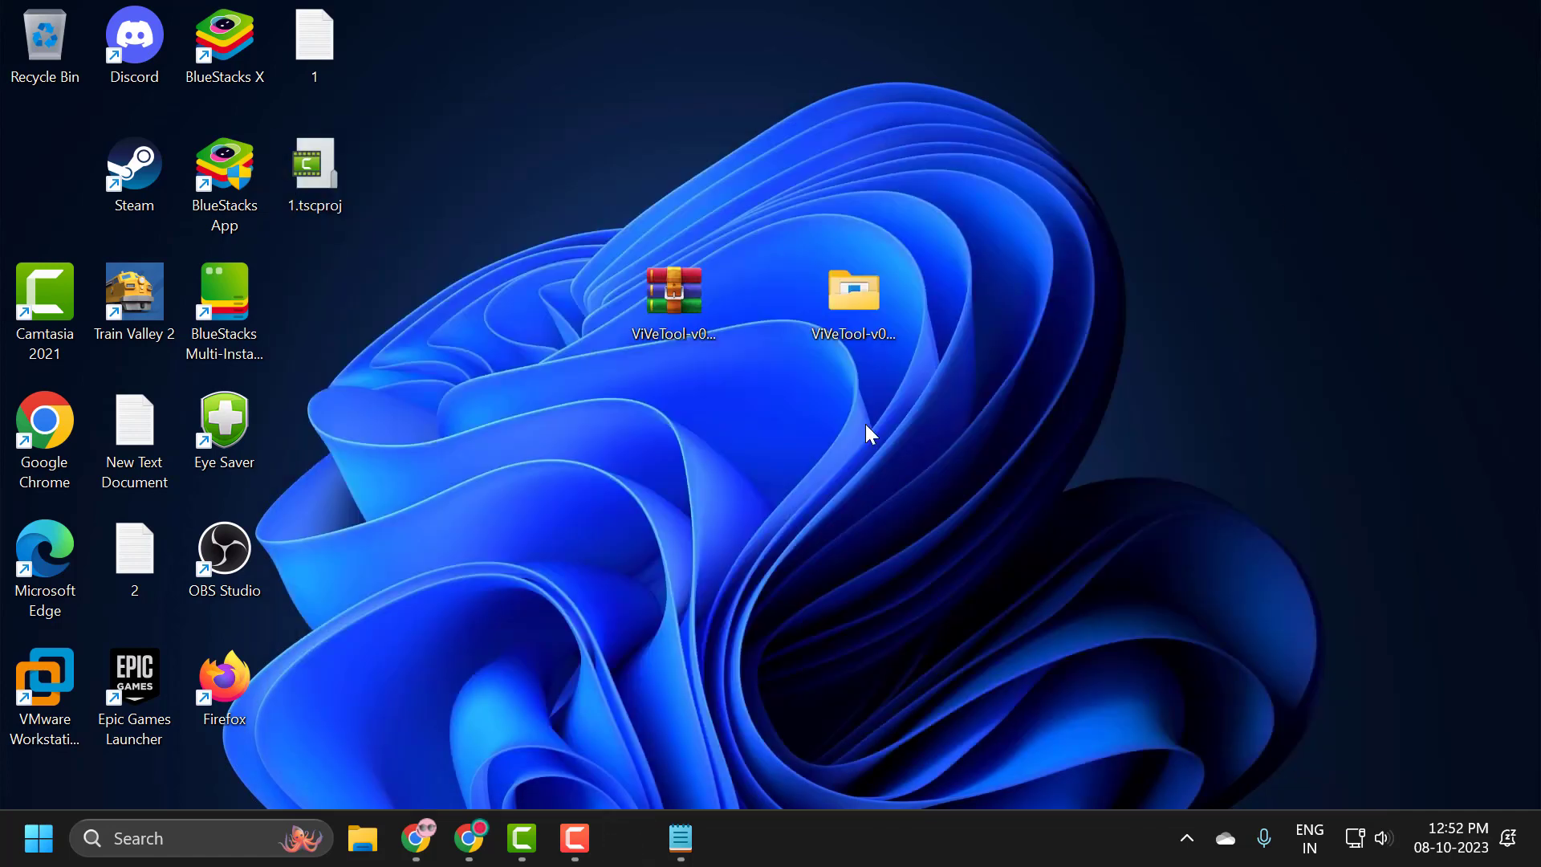
{"action": "mouse_move", "coordinate": [580, 574]}
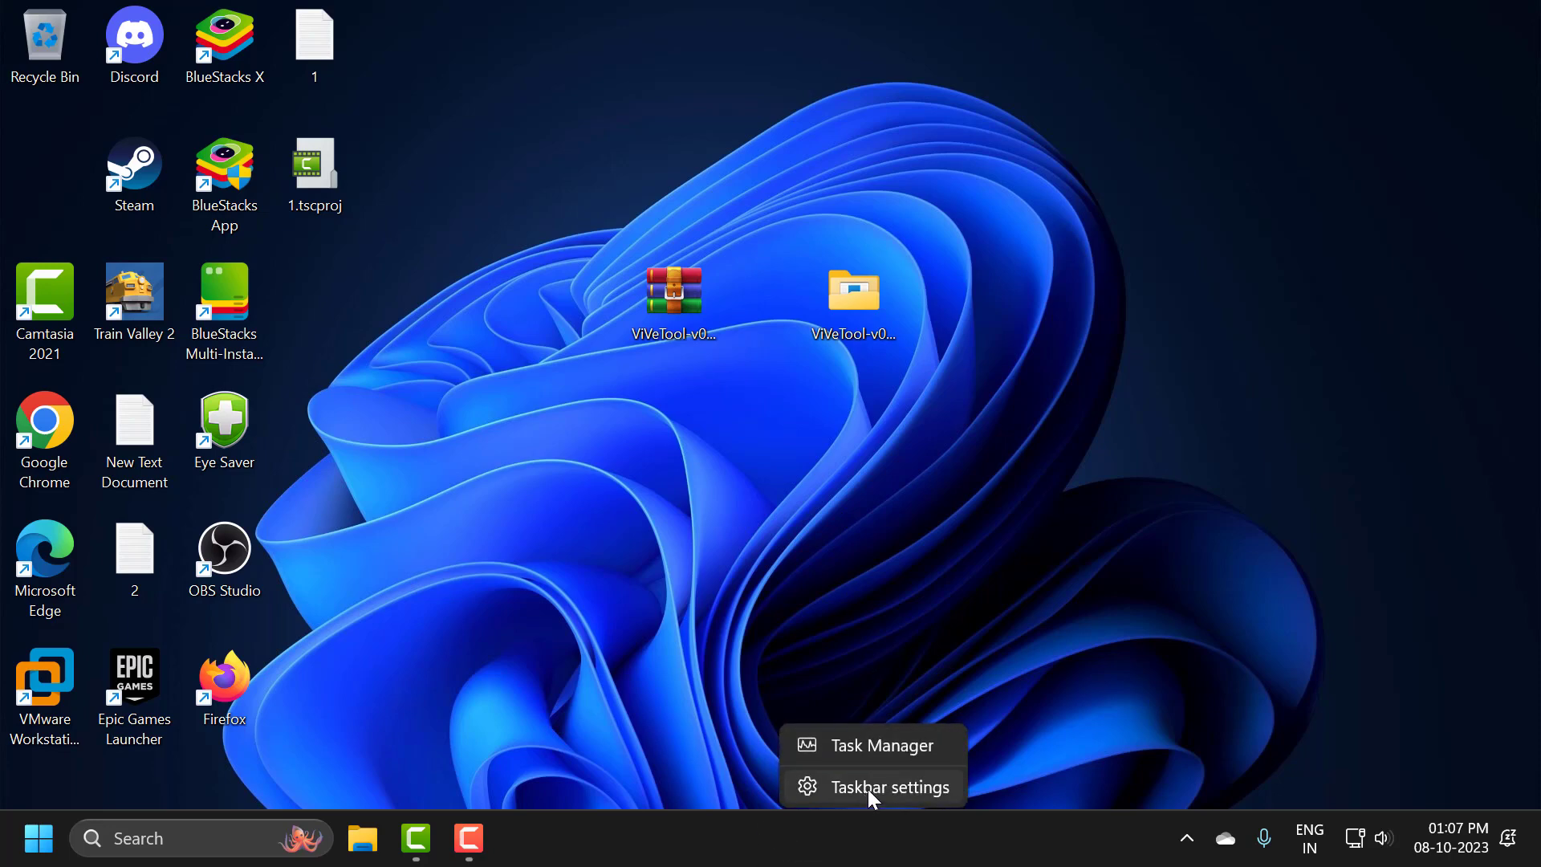
Turn on the Copilot (preview) toggle under Taskbar items in Taskbar settings.
{"action": "left_click", "coordinate": [890, 787]}
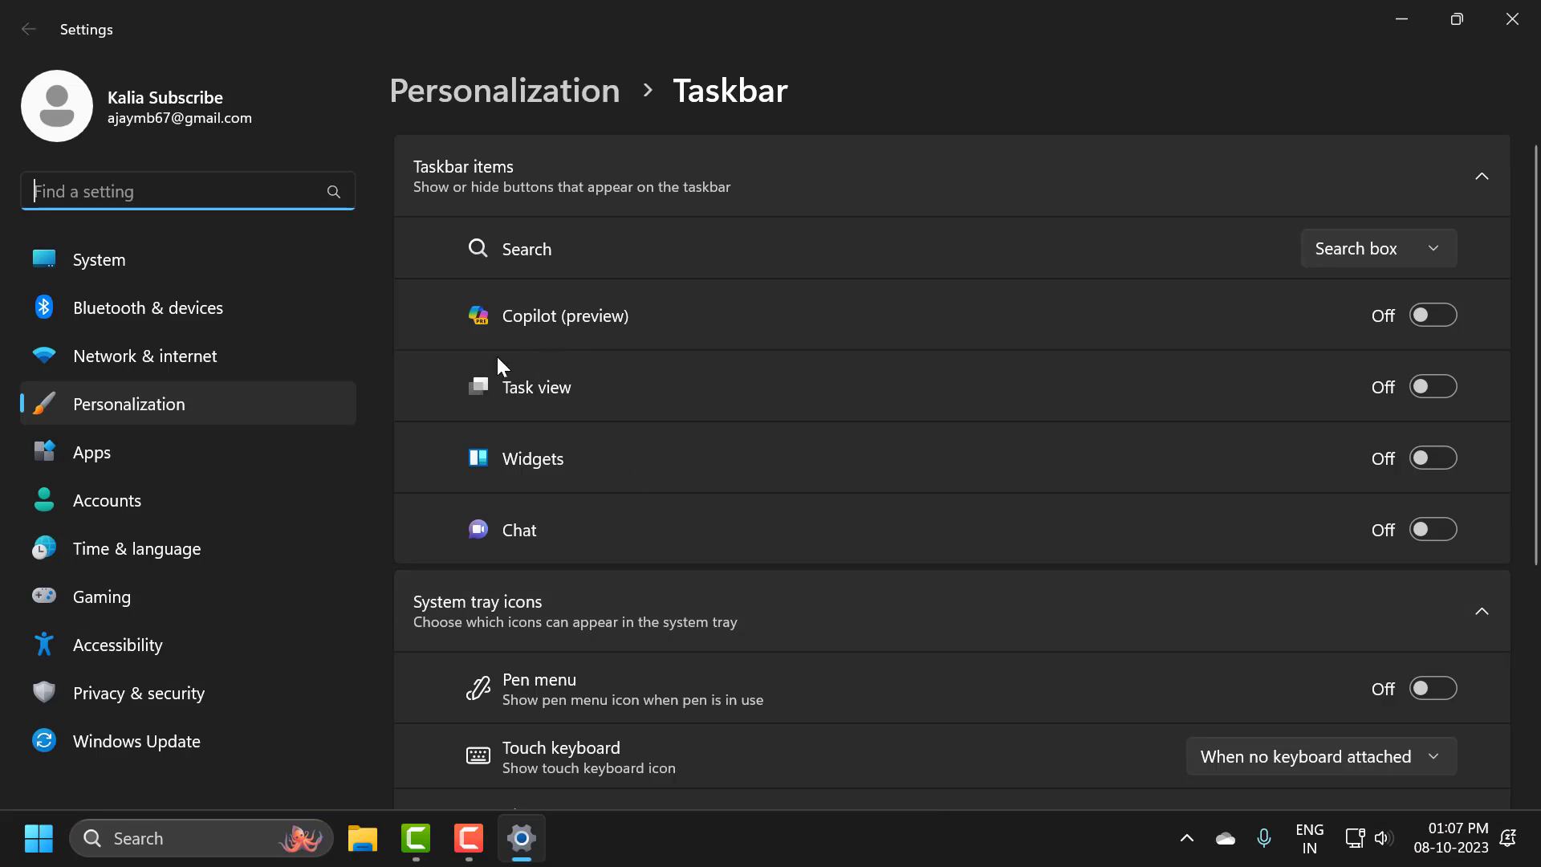
{"action": "mouse_move", "coordinate": [533, 334]}
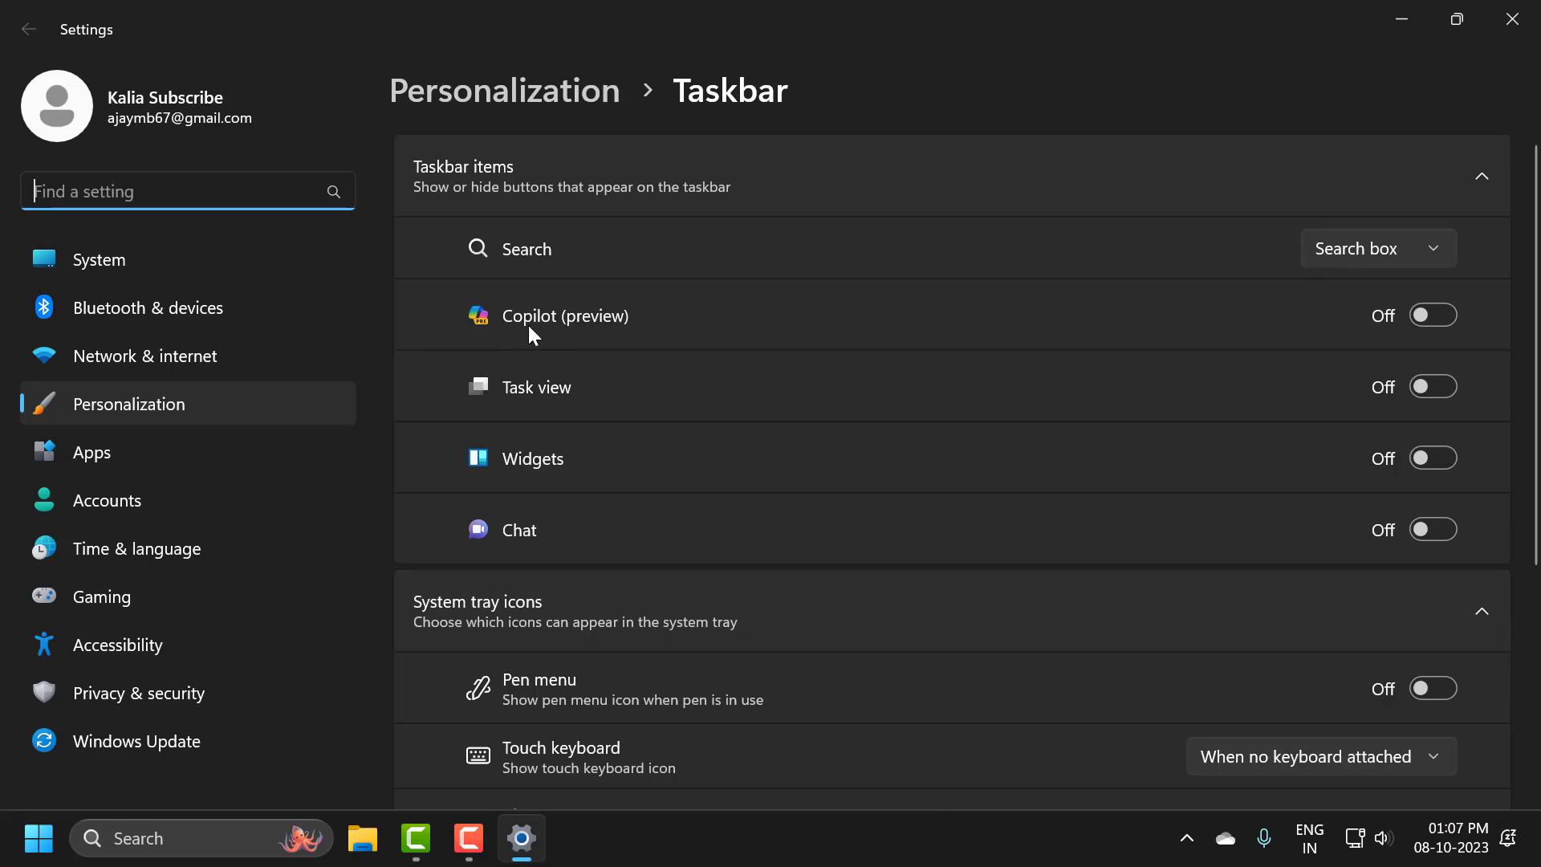
{"action": "mouse_move", "coordinate": [547, 346]}
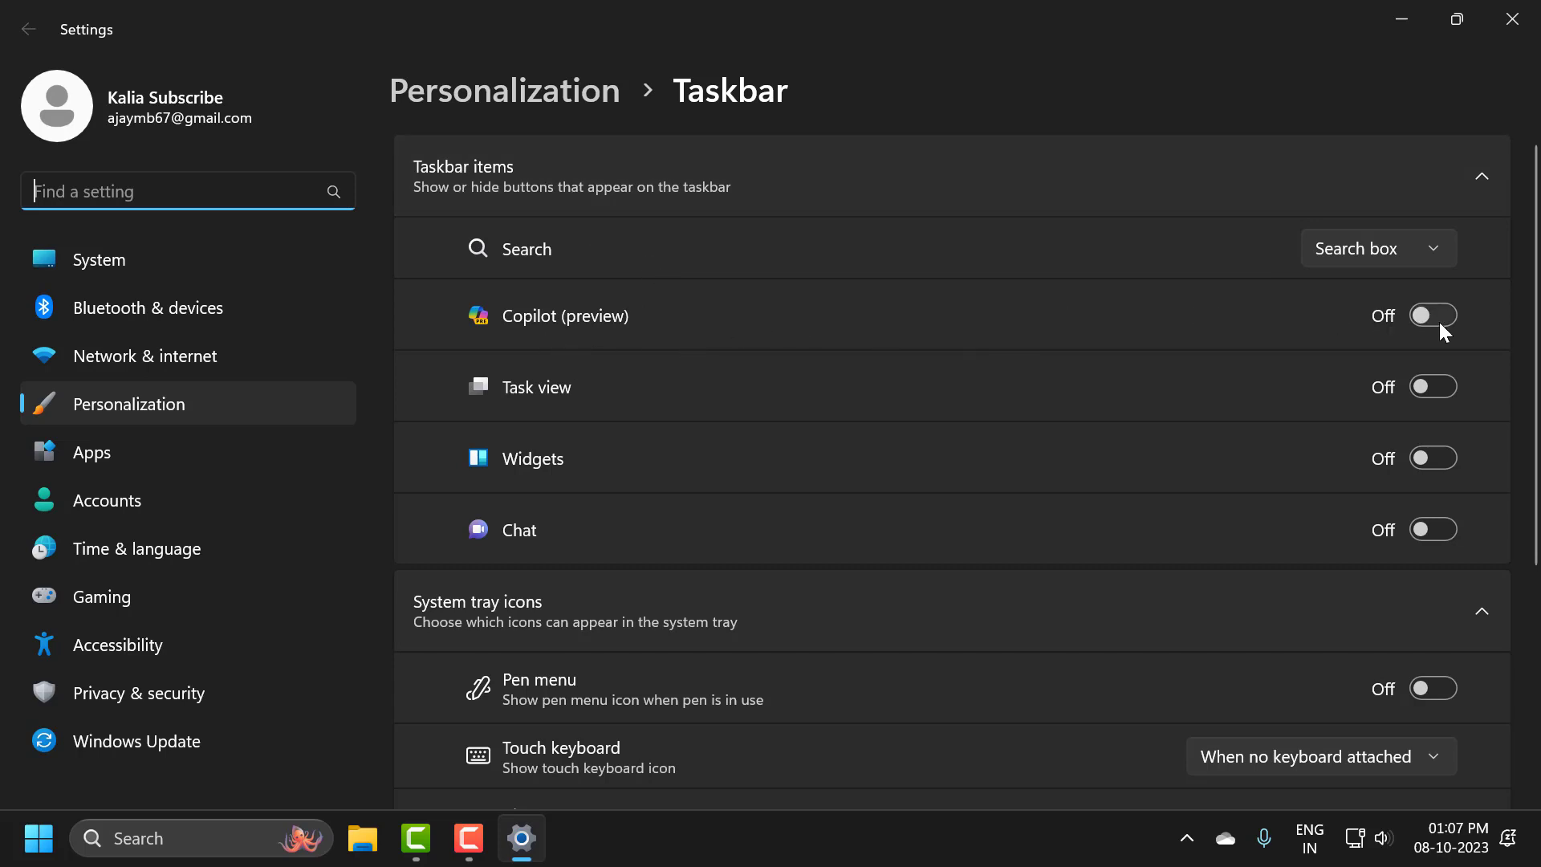
{"action": "left_click", "coordinate": [1433, 314]}
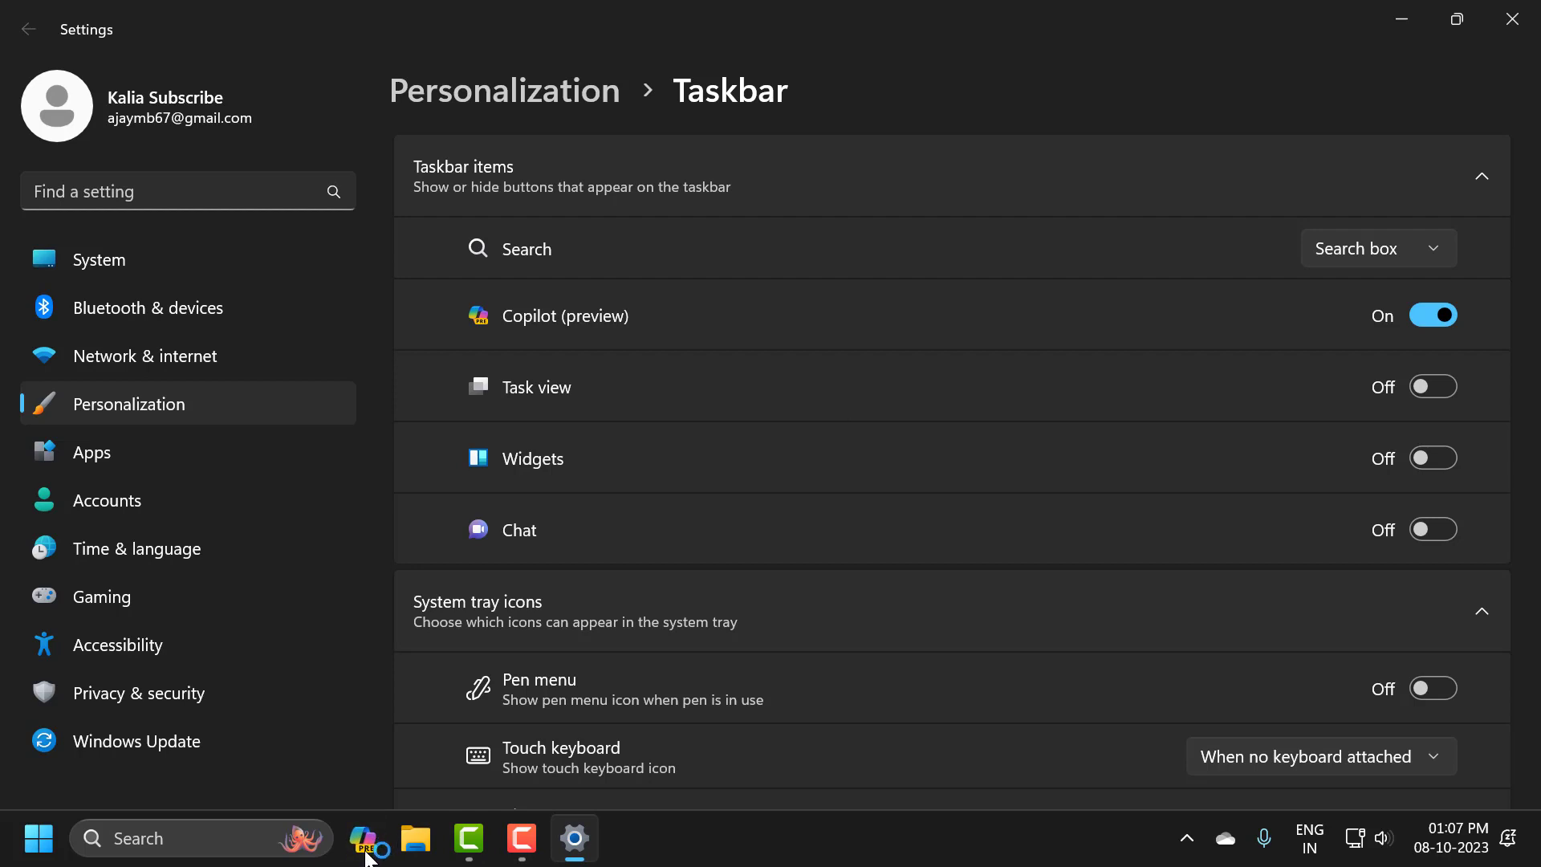
Open the Copilot pane from the taskbar and toggle Copilot (preview) off and on.
{"action": "left_click", "coordinate": [362, 839]}
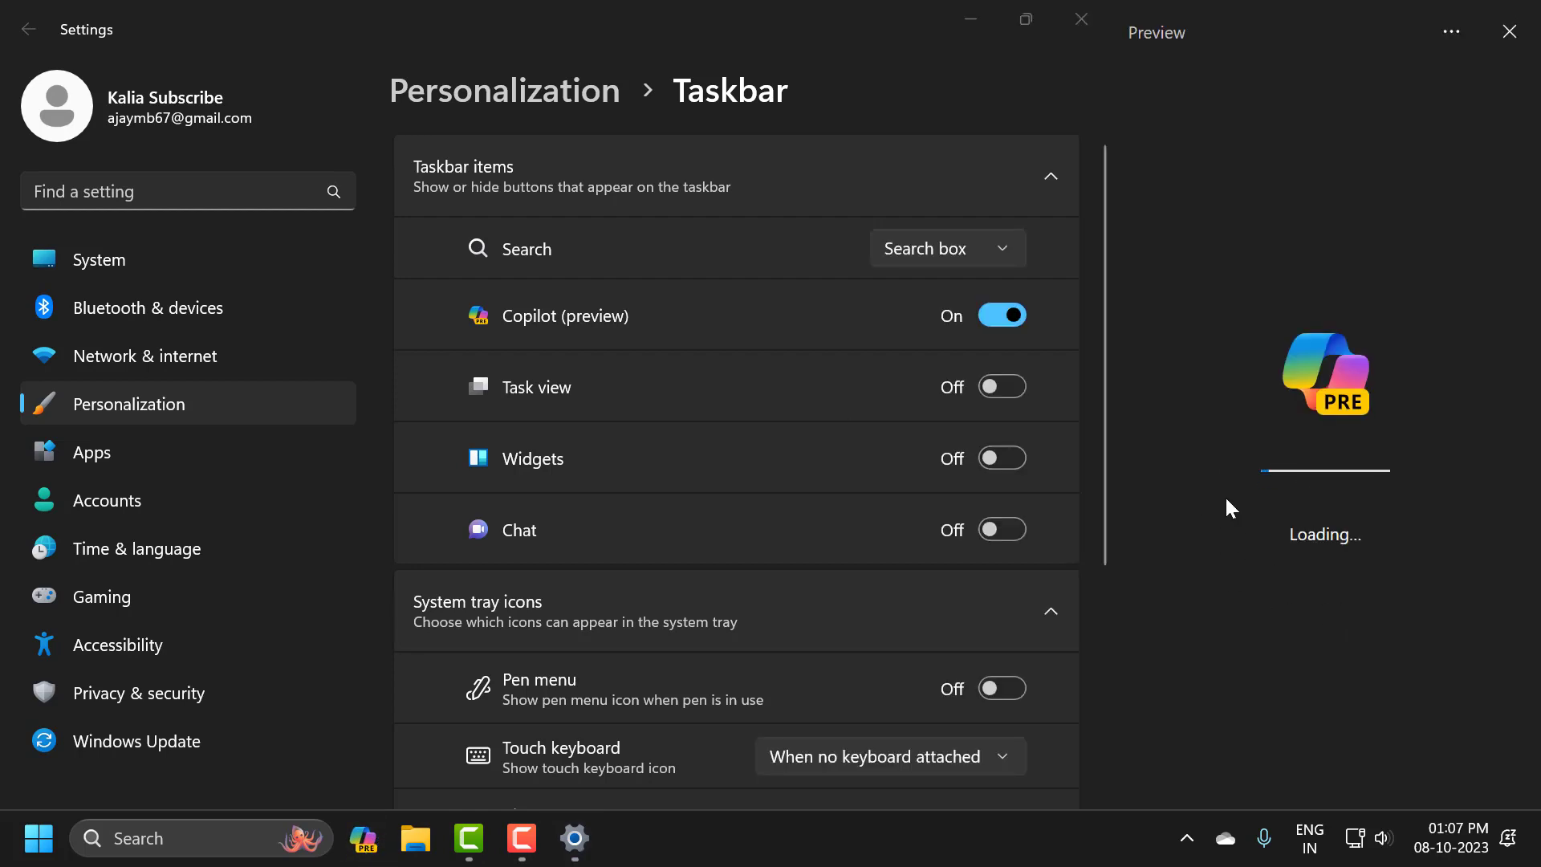
{"action": "mouse_move", "coordinate": [1248, 424]}
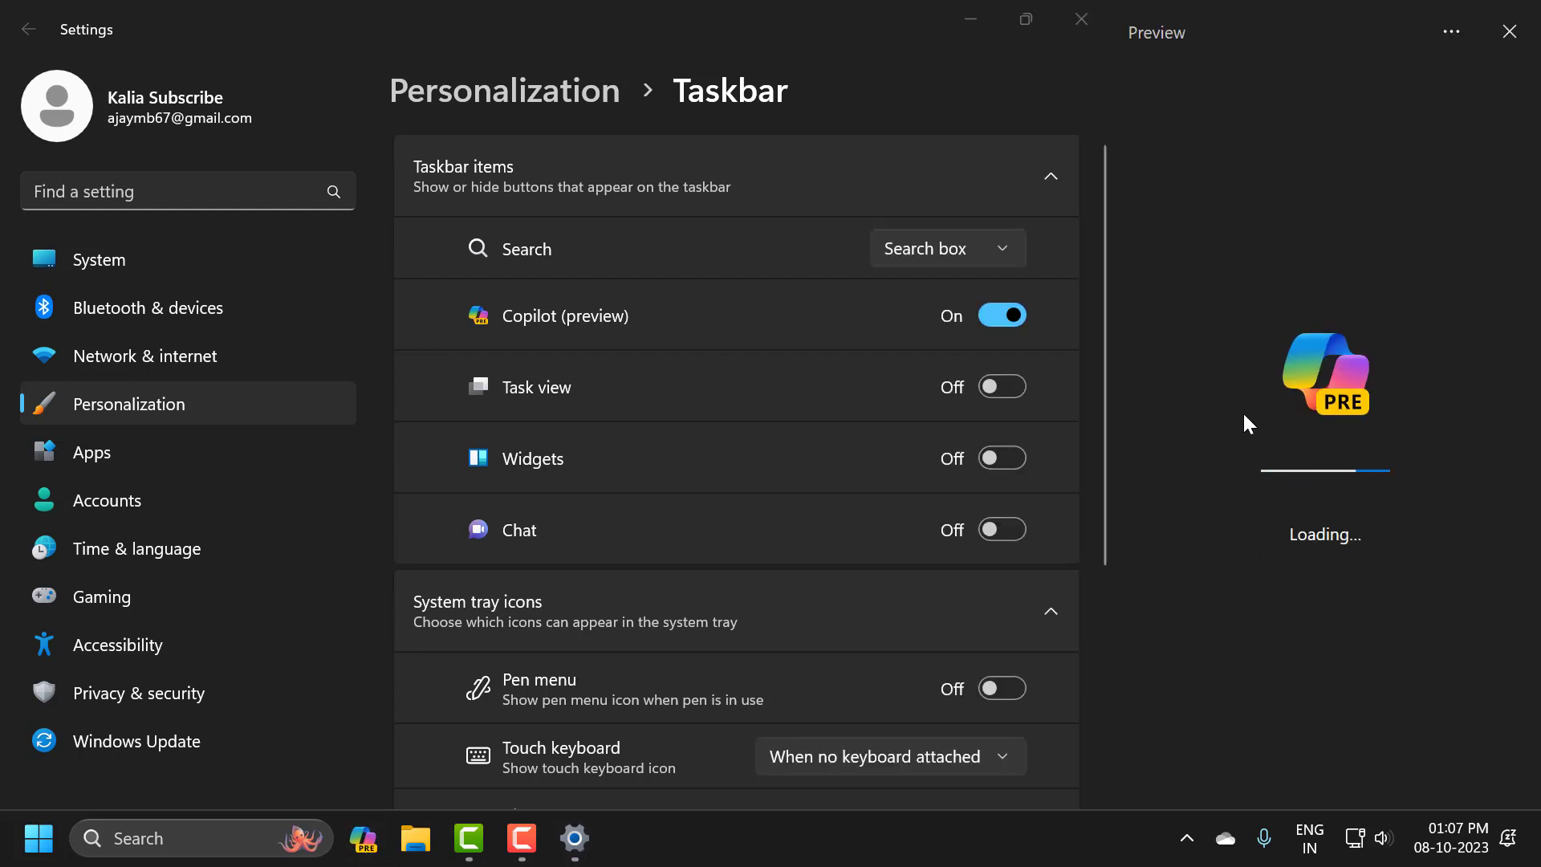
{"action": "mouse_move", "coordinate": [602, 335]}
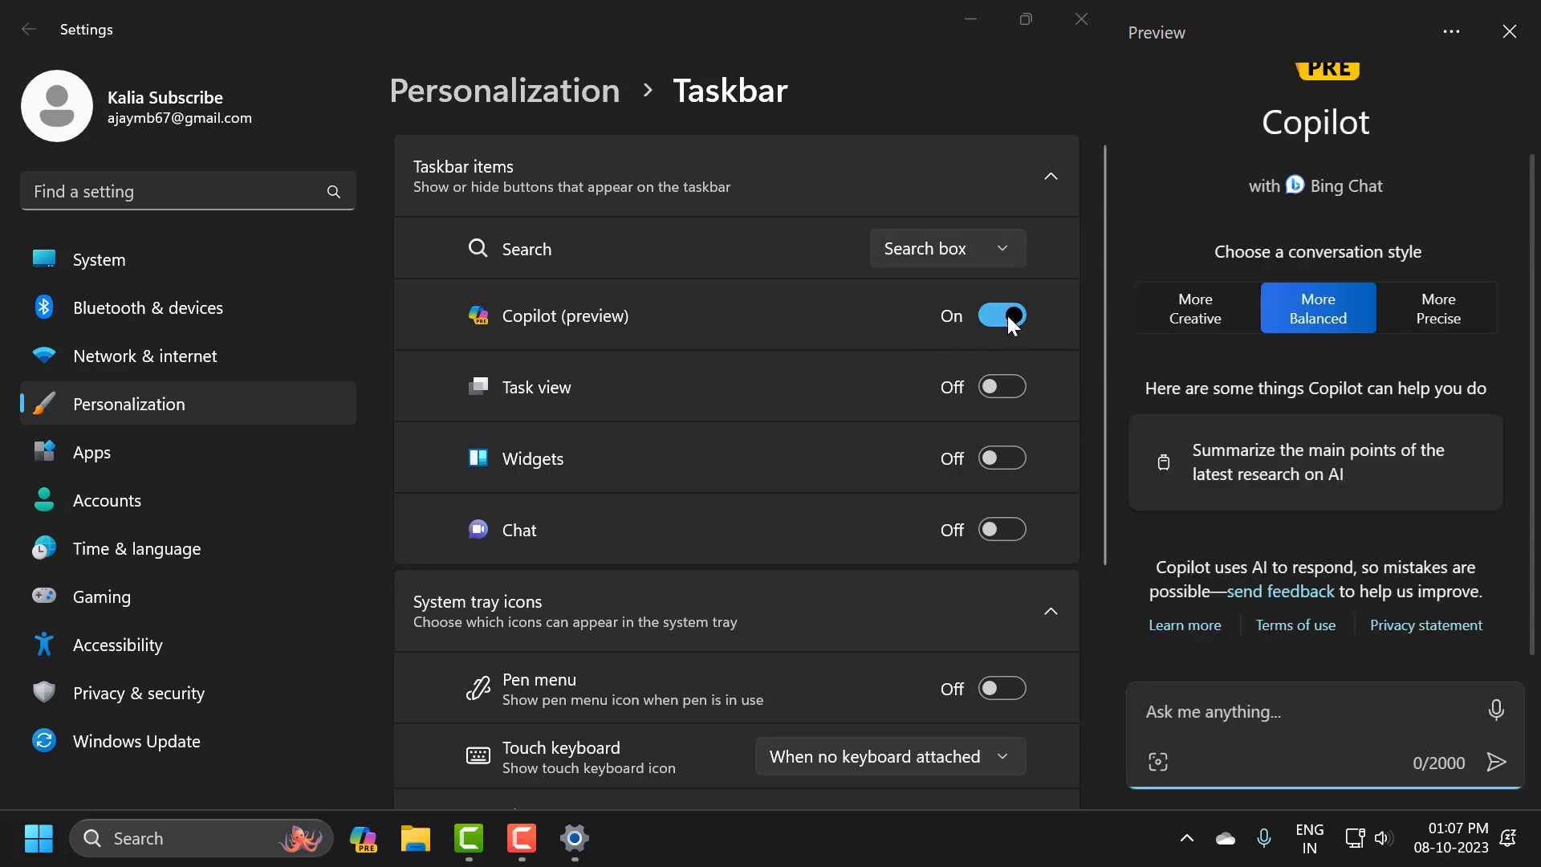
{"action": "left_click", "coordinate": [1002, 315]}
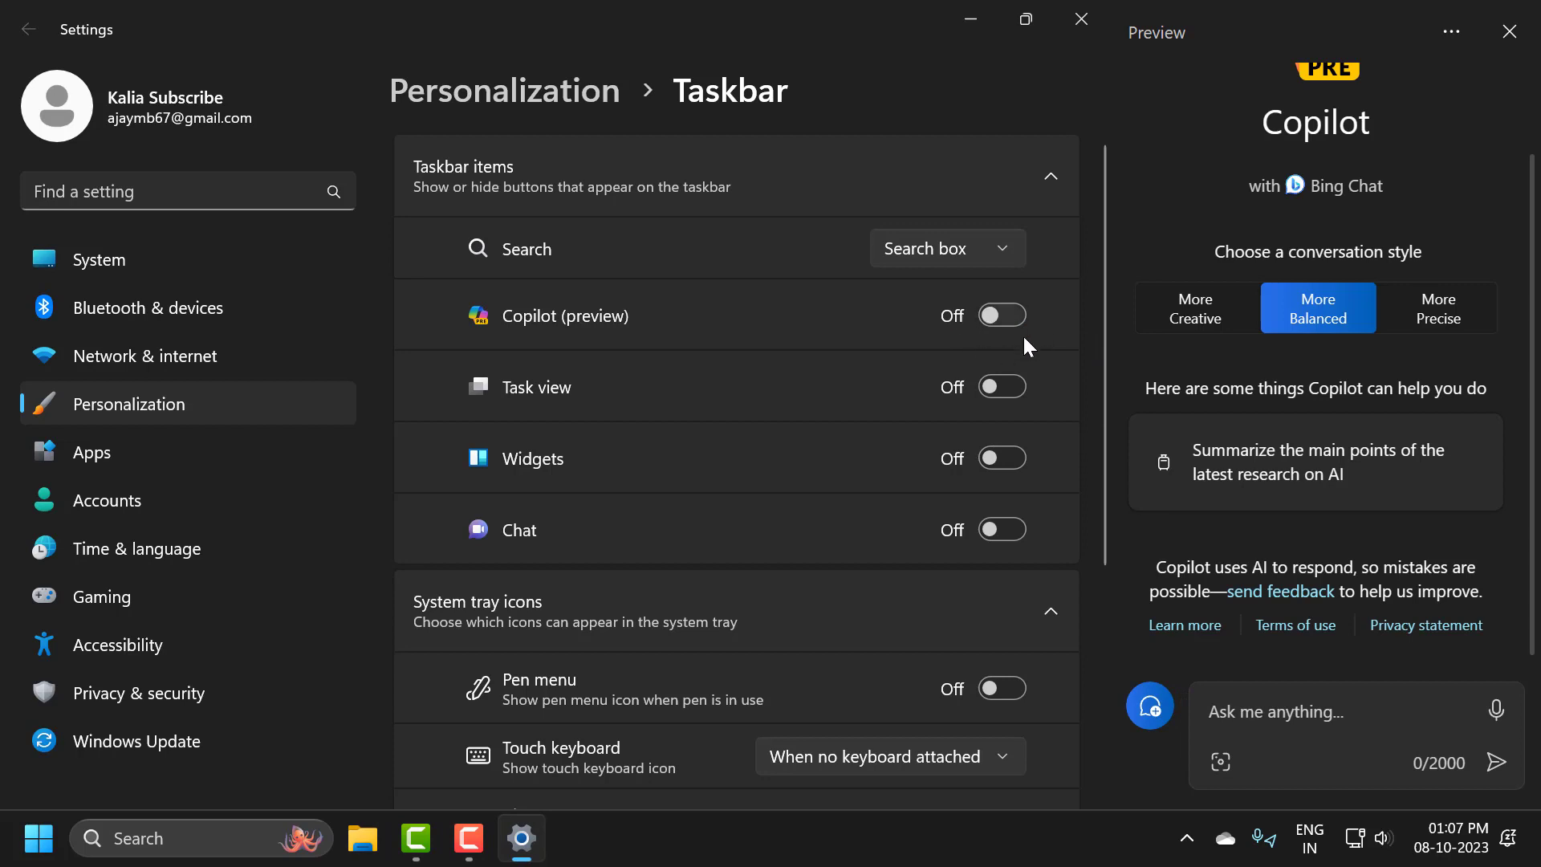
{"action": "mouse_move", "coordinate": [1018, 656]}
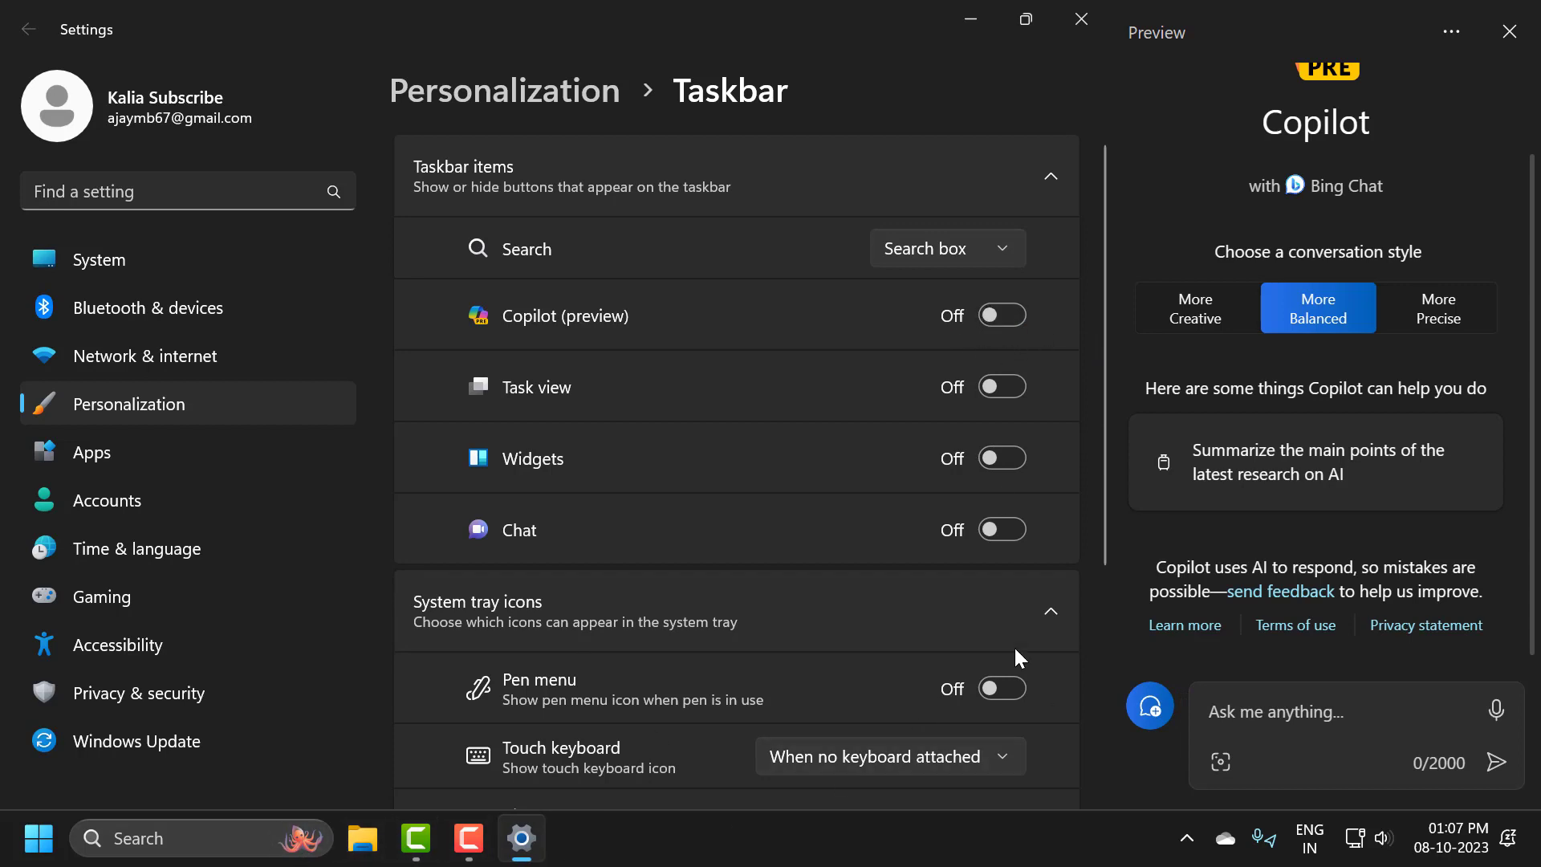
{"action": "left_click", "coordinate": [1002, 315]}
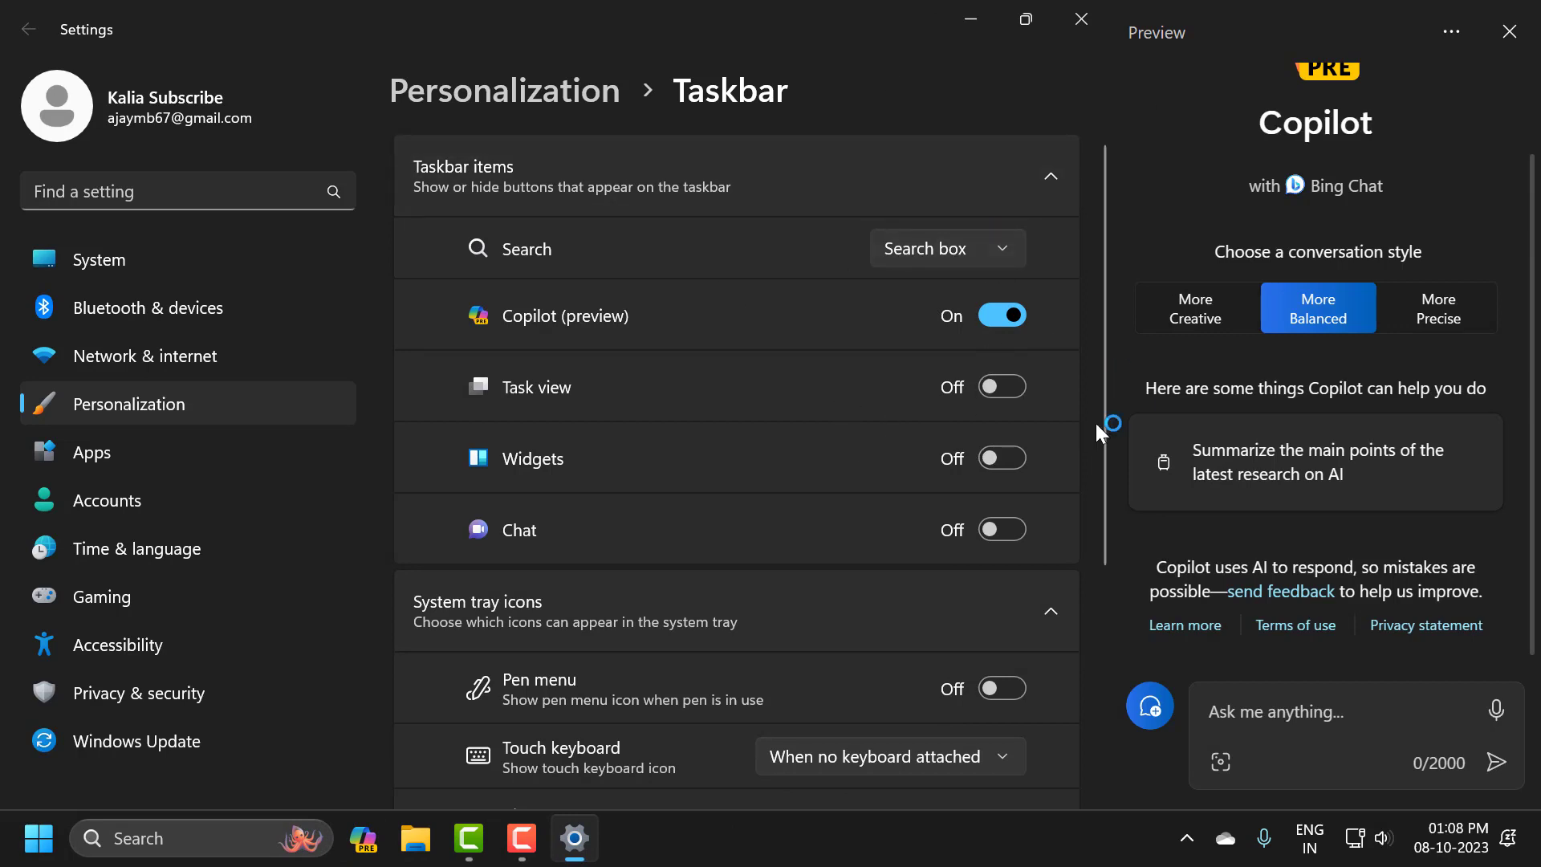
{"action": "mouse_move", "coordinate": [742, 335]}
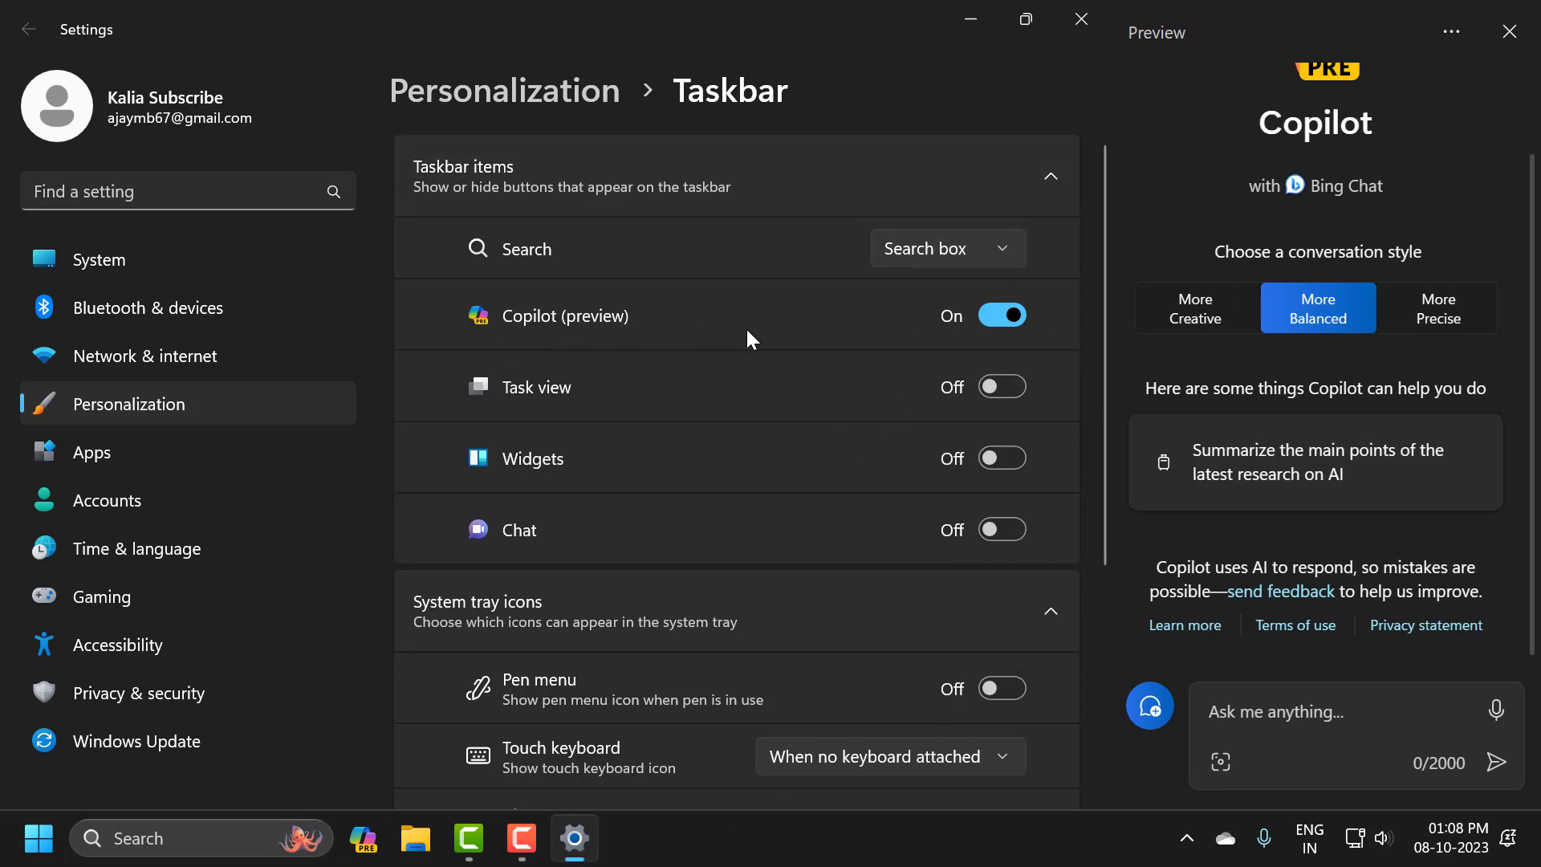
{"action": "mouse_move", "coordinate": [932, 367]}
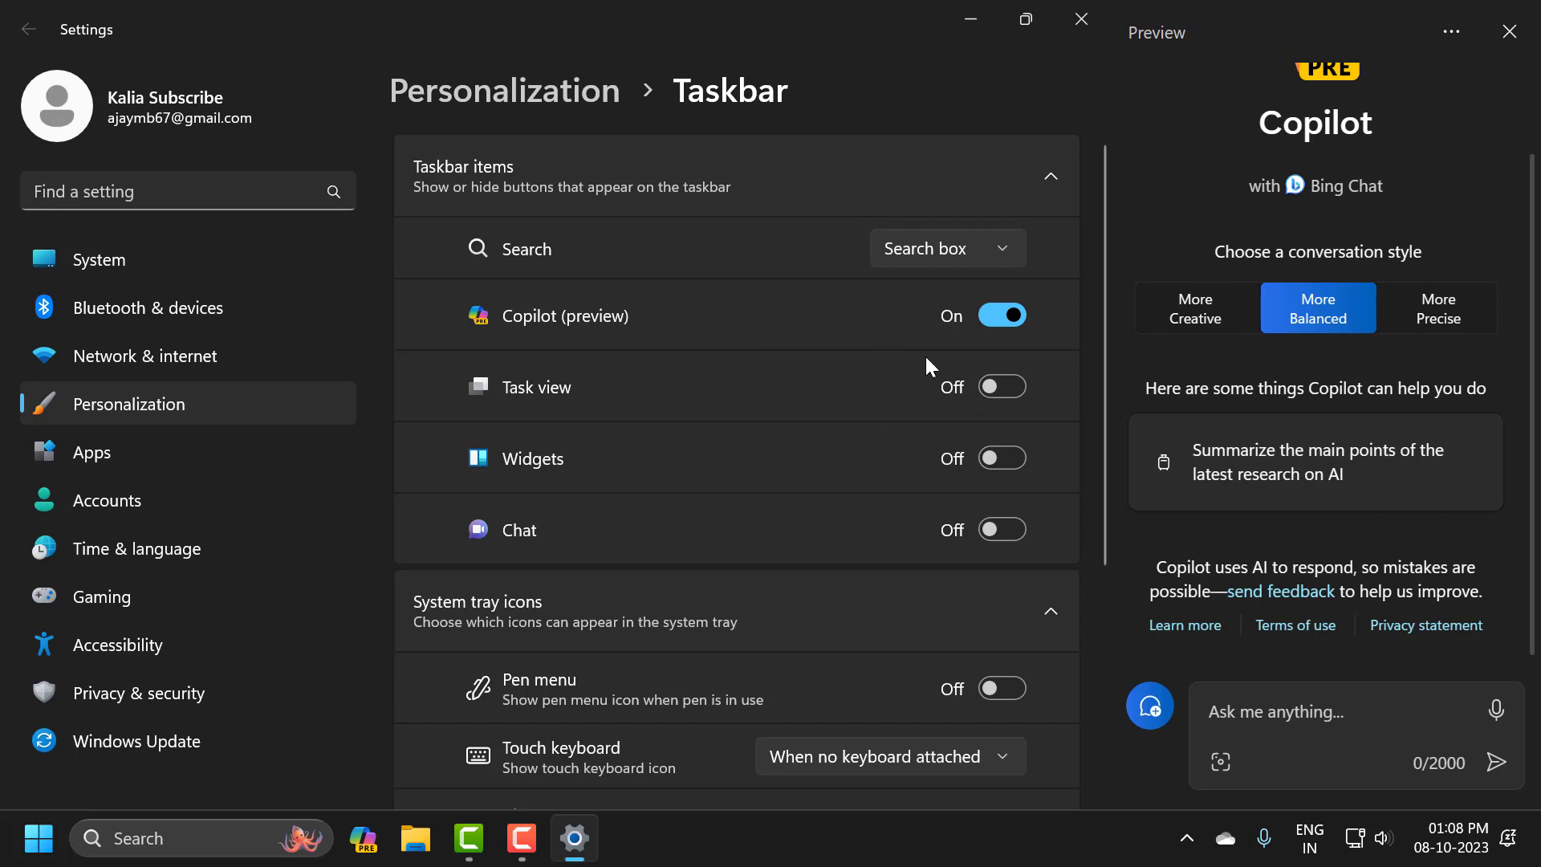
{"action": "mouse_move", "coordinate": [948, 369]}
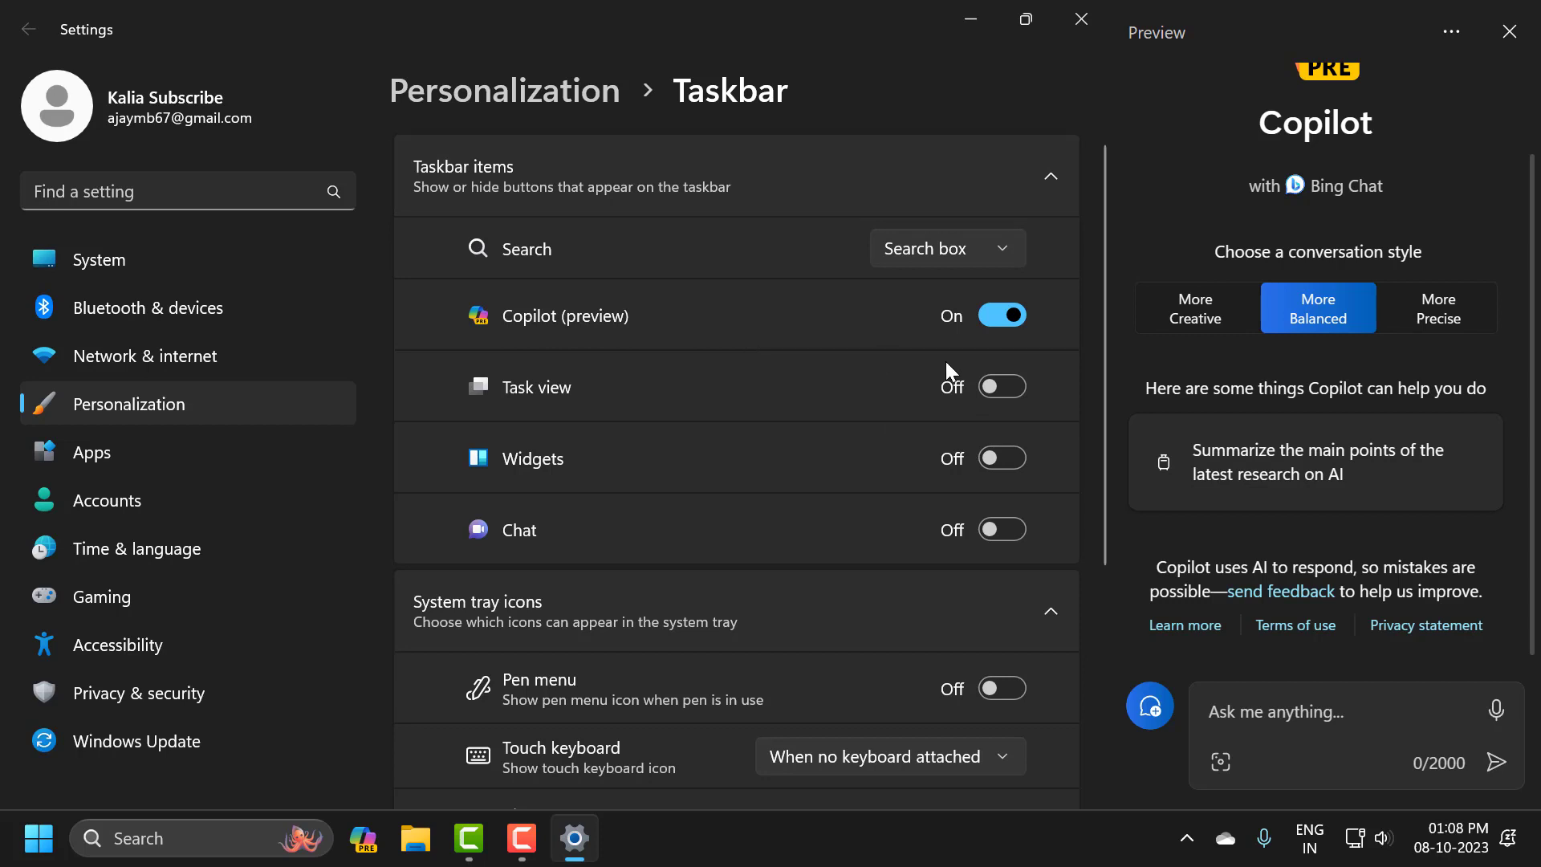